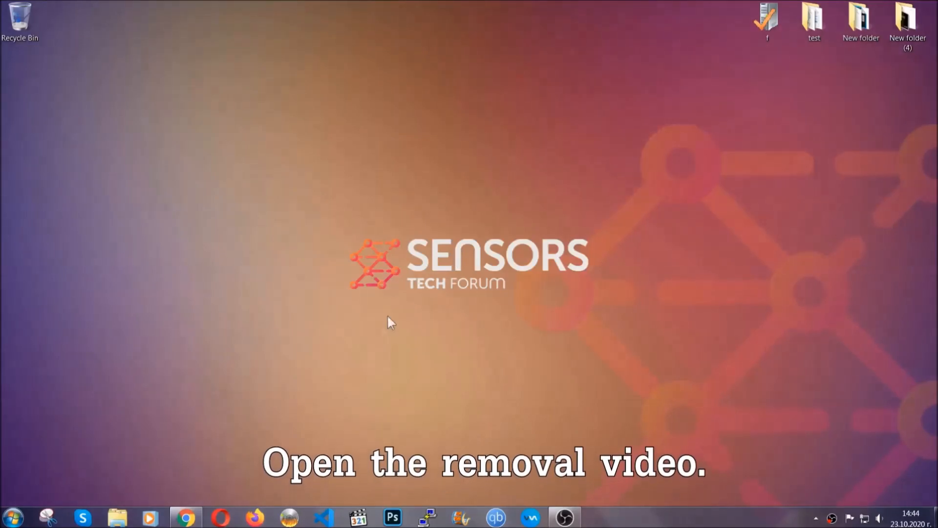
- From the ransomware video's description, reach the sensorstechforum article and download the SpyHunter removal tool
{"action": "left_click", "coordinate": [186, 518]}
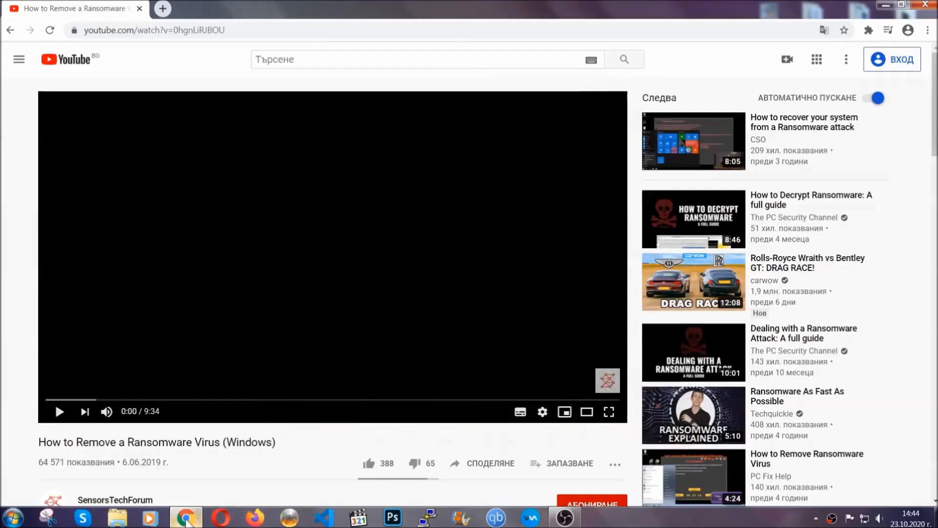
{"action": "scroll", "scroll_direction": "down", "scroll_amount": 3}
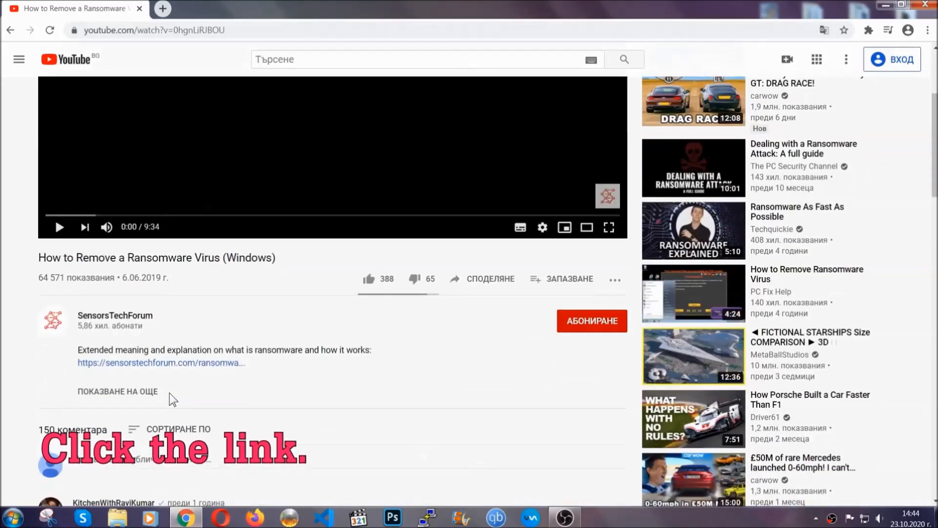
{"action": "left_click", "coordinate": [160, 362]}
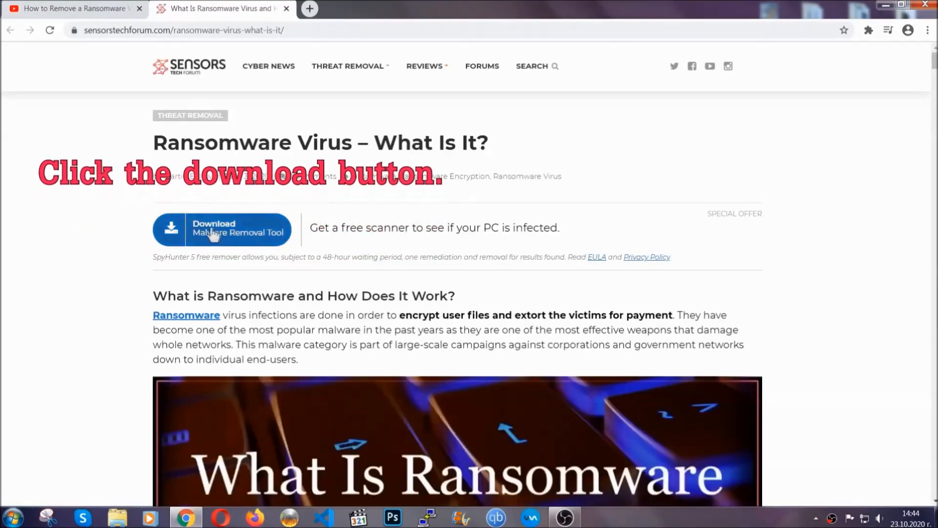
{"action": "left_click", "coordinate": [221, 229]}
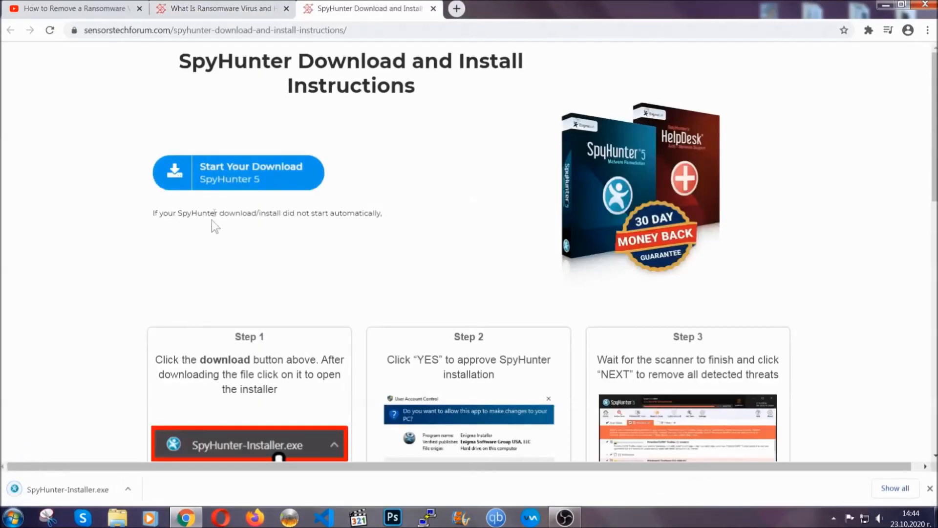
- Run SpyHunter-Installer.exe from the download bar and approve the UAC prompt
{"action": "left_click", "coordinate": [249, 444]}
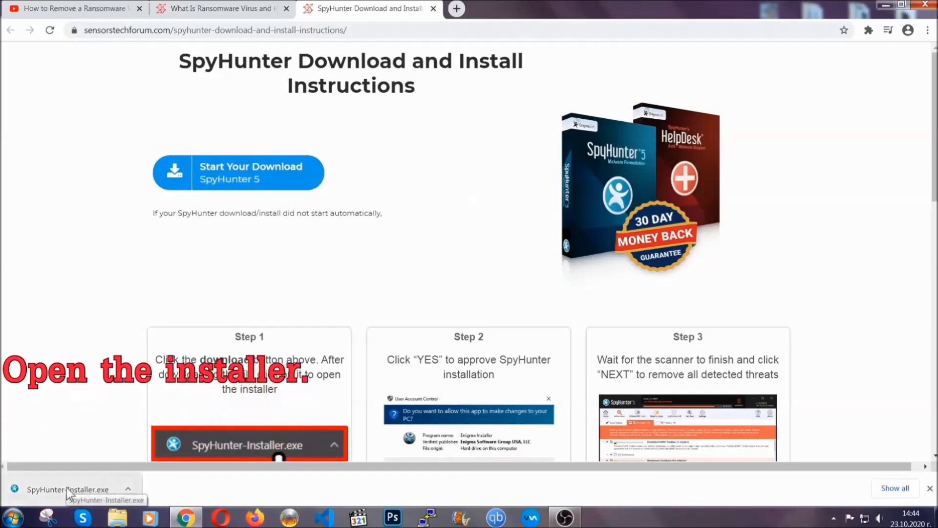
{"action": "left_click", "coordinate": [66, 489]}
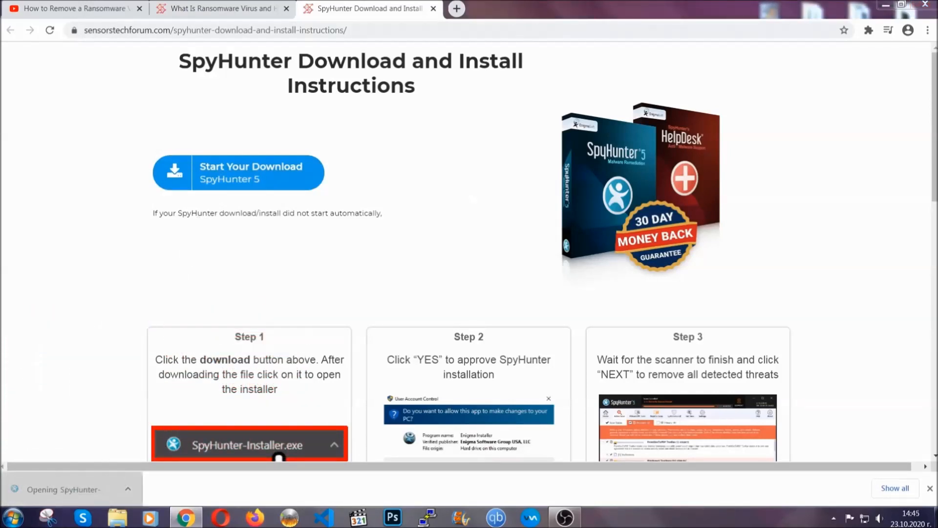
{"action": "left_click", "coordinate": [239, 445]}
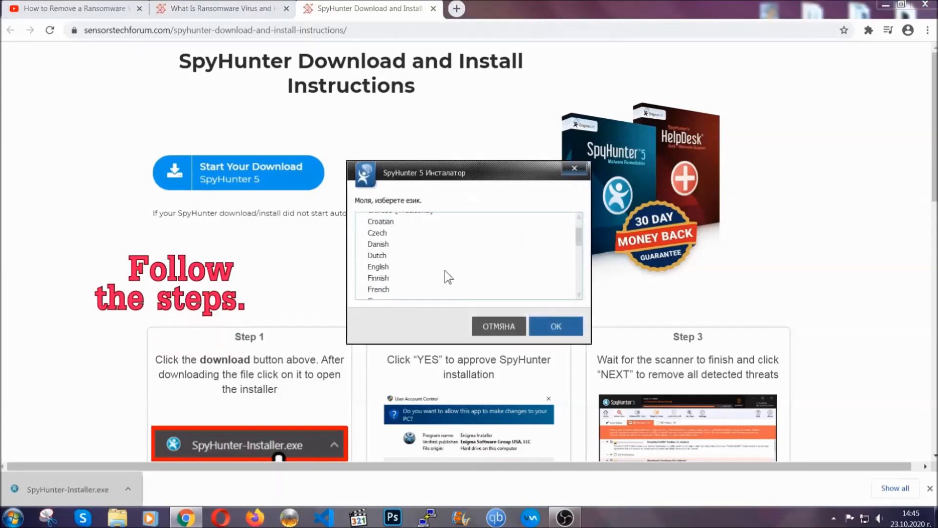
- Install SpyHunter 5 in English, accepting the EULA, and finish setup
{"action": "left_click", "coordinate": [378, 265]}
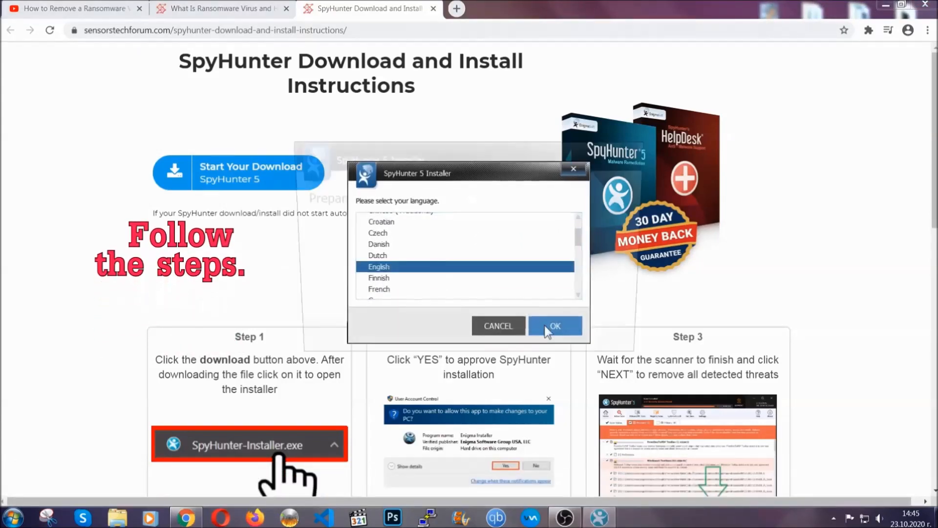
{"action": "left_click", "coordinate": [554, 326]}
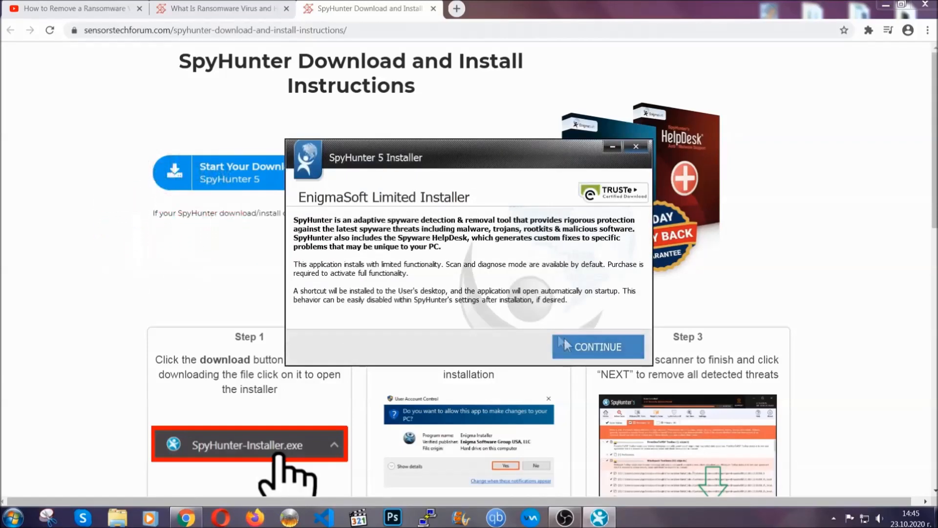
{"action": "left_click", "coordinate": [596, 346]}
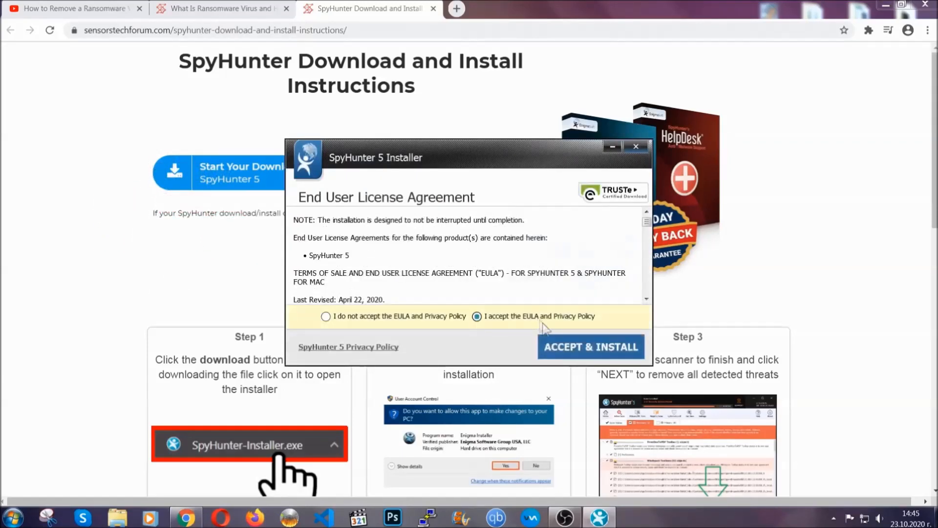
{"action": "left_click", "coordinate": [591, 346]}
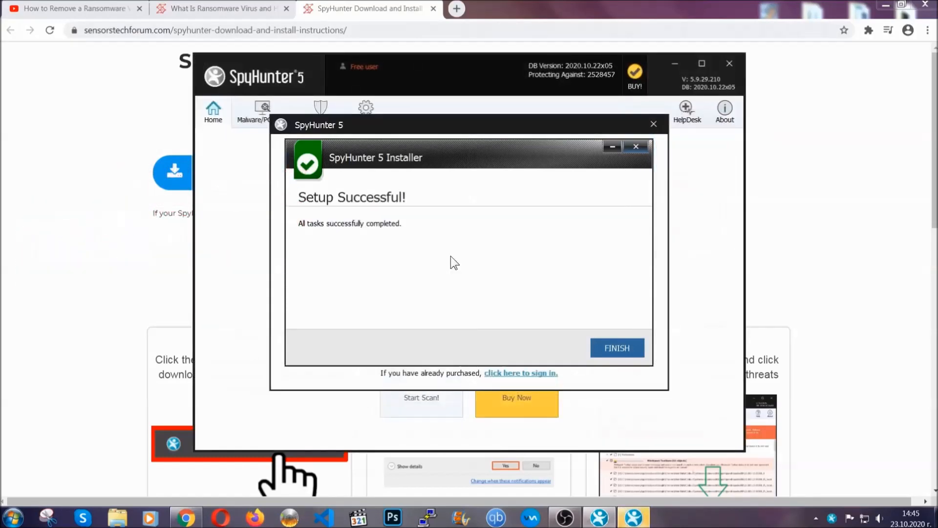
{"action": "left_click", "coordinate": [617, 348]}
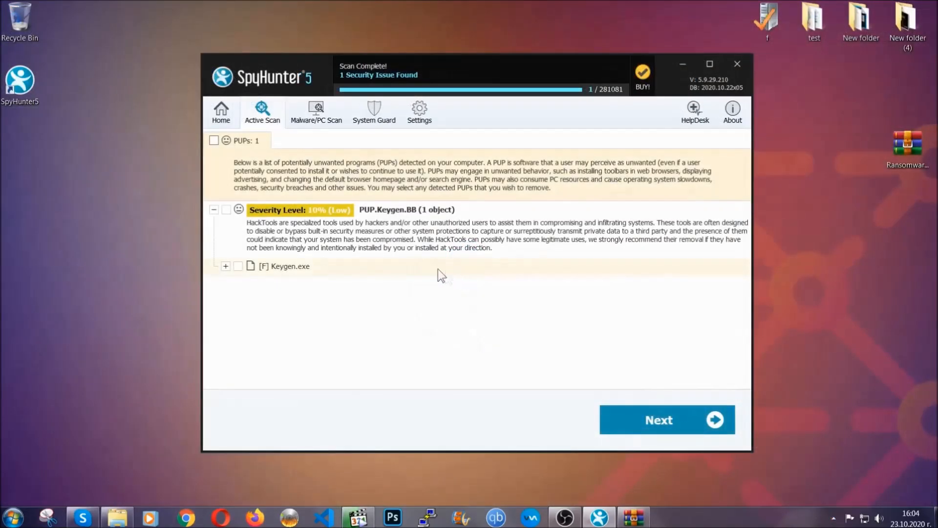
- Proceed with removing the detected Keygen.exe (PUP.Keygen.BB) threat
{"action": "left_click", "coordinate": [214, 140]}
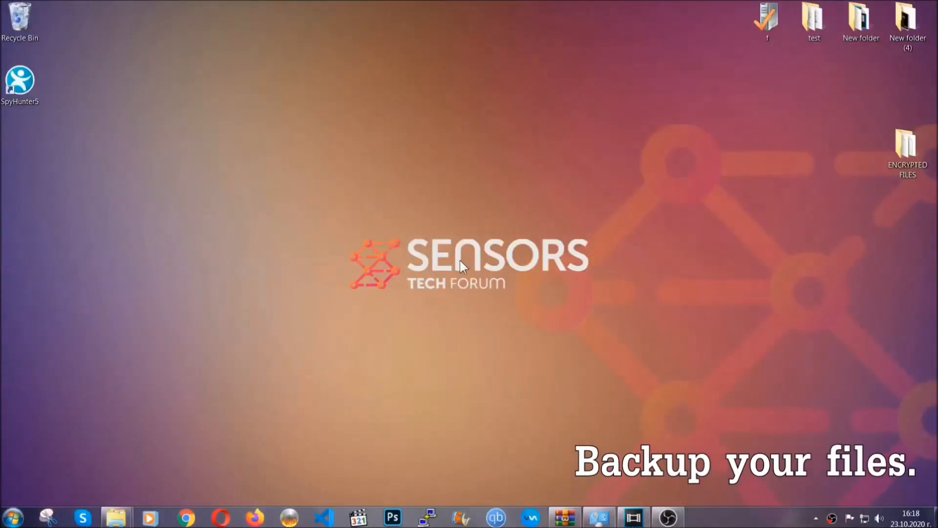
- Copy all six encrypted .efji files from the ENCRYPTED FILES folder
{"action": "left_click", "coordinate": [908, 146]}
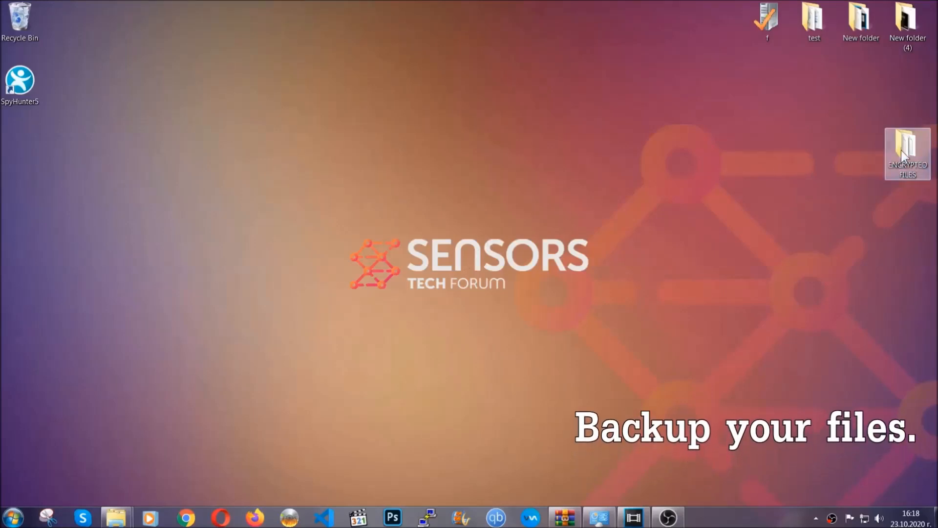
{"action": "double_click", "coordinate": [907, 153]}
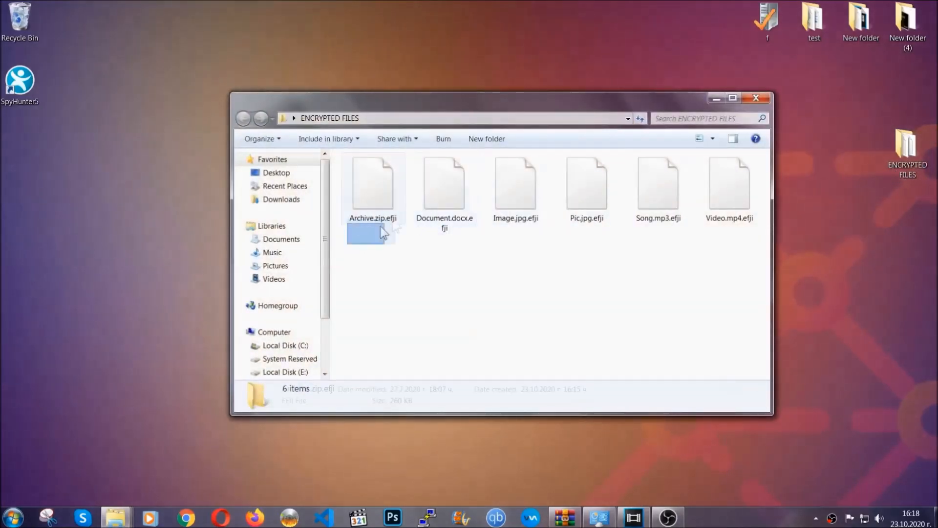
{"action": "right_click", "coordinate": [729, 186]}
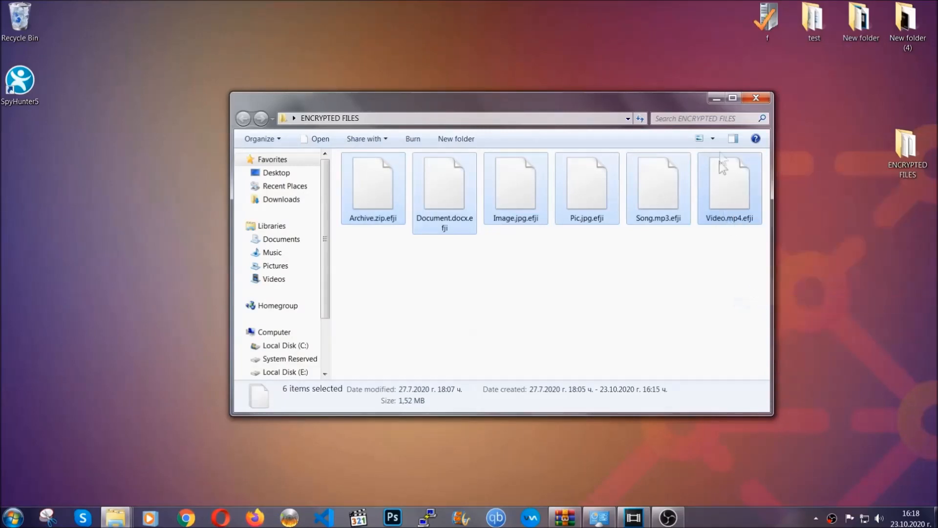
{"action": "left_click", "coordinate": [756, 98]}
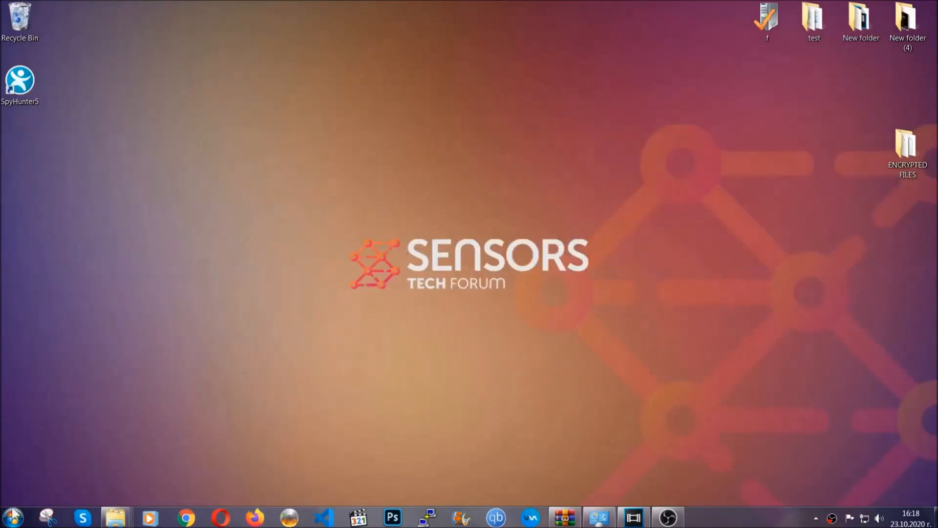
{"action": "mouse_move", "coordinate": [182, 371]}
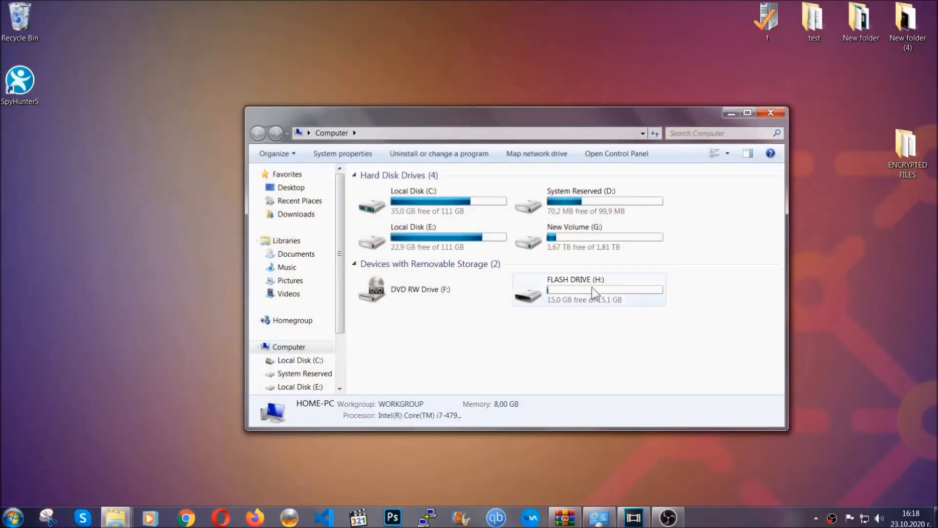
- Paste the encrypted files onto FLASH DRIVE (H:) as a backup and close Explorer
{"action": "double_click", "coordinate": [574, 289]}
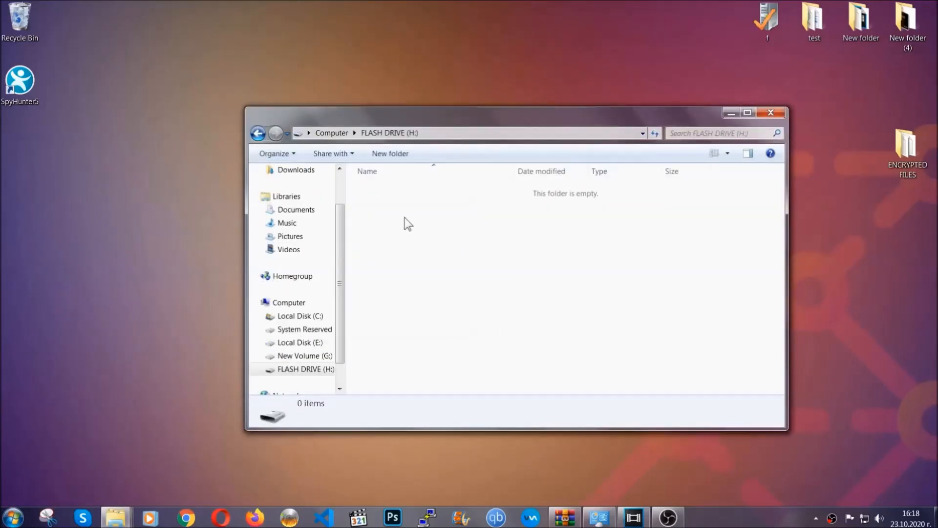
{"action": "right_click", "coordinate": [407, 223]}
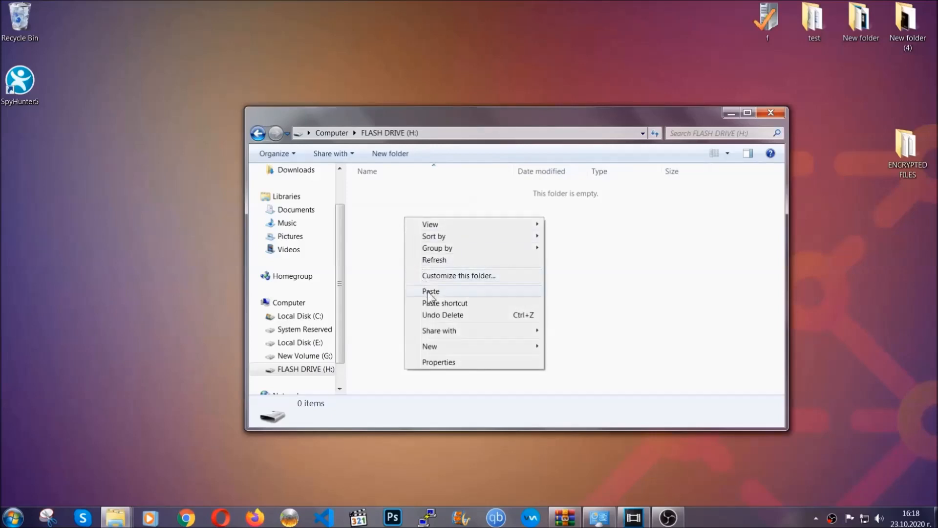
{"action": "left_click", "coordinate": [430, 292]}
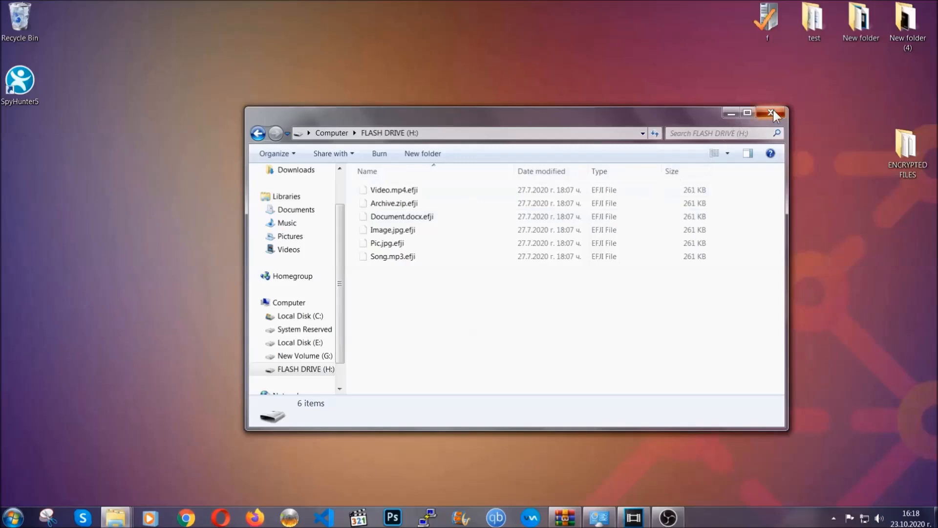
{"action": "left_click", "coordinate": [772, 113]}
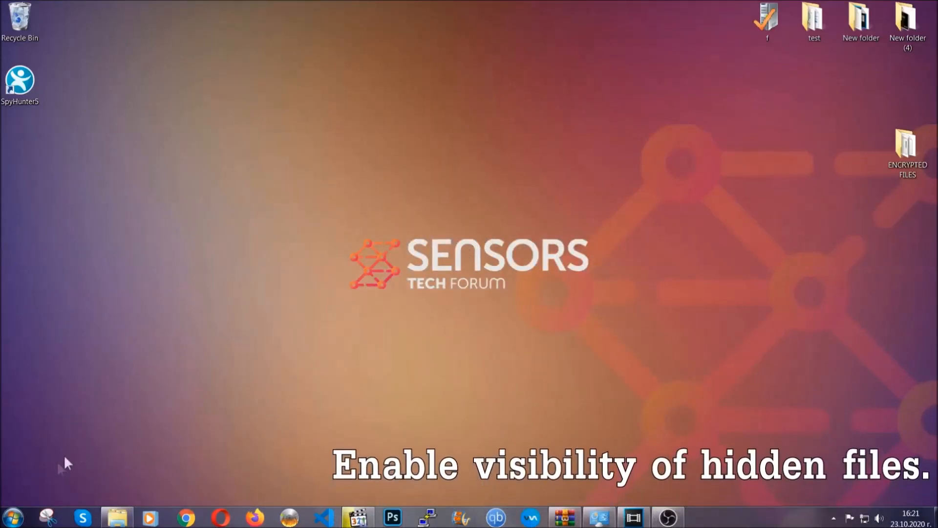
- Via Folder Options View, enable 'Show hidden files, folders, and drives' and apply it
{"action": "left_click", "coordinate": [12, 516]}
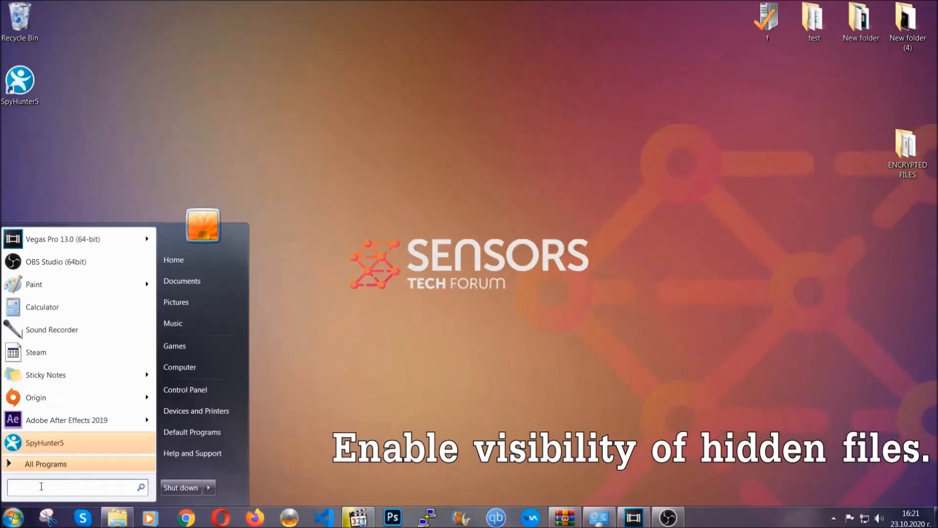
{"action": "type", "text": "s"}
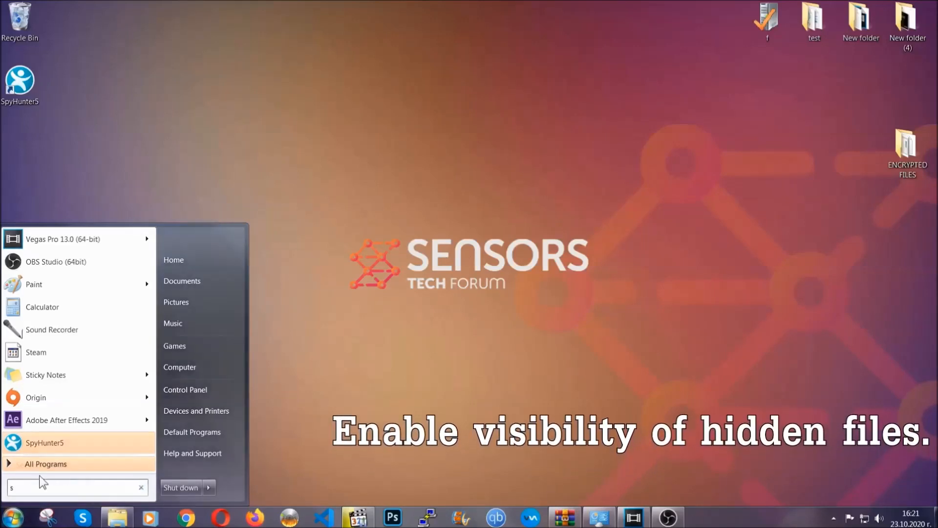
{"action": "type", "text": "how hidden files and folders"}
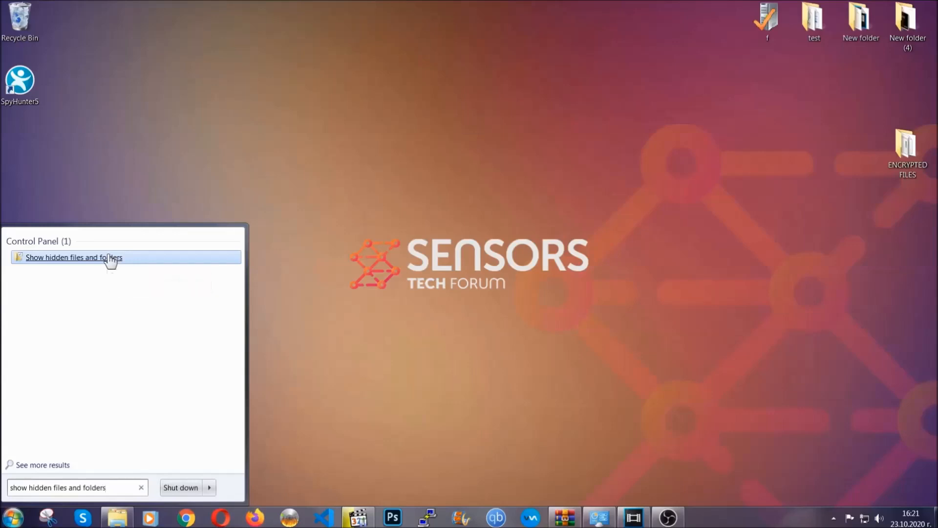
{"action": "left_click", "coordinate": [75, 257]}
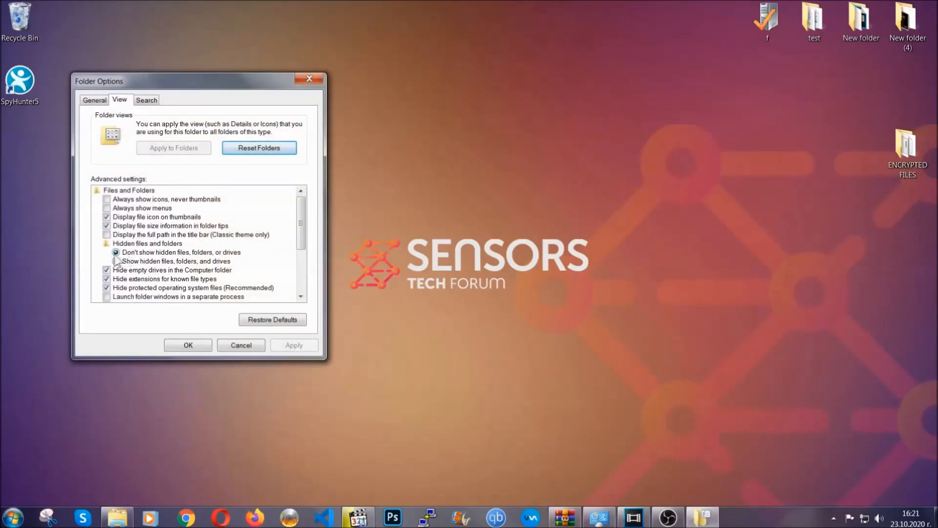
{"action": "left_click", "coordinate": [117, 261]}
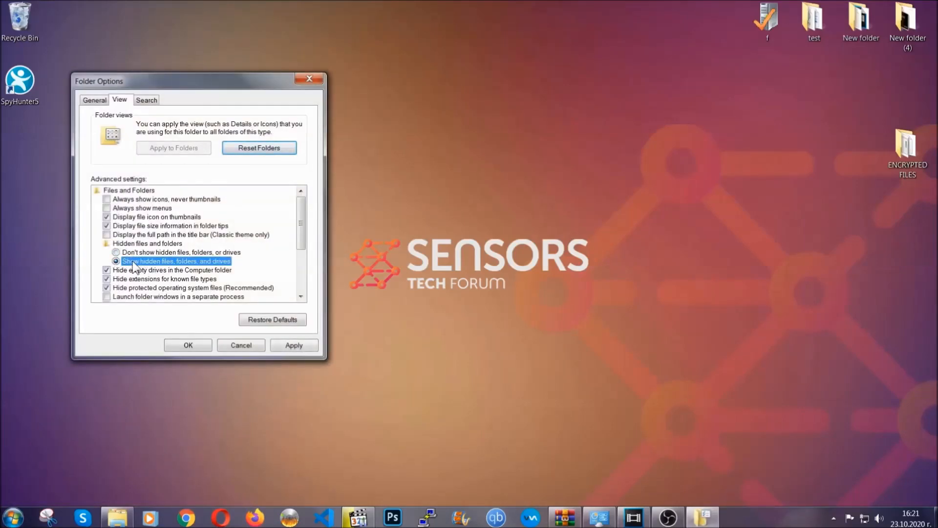
{"action": "left_click", "coordinate": [294, 345]}
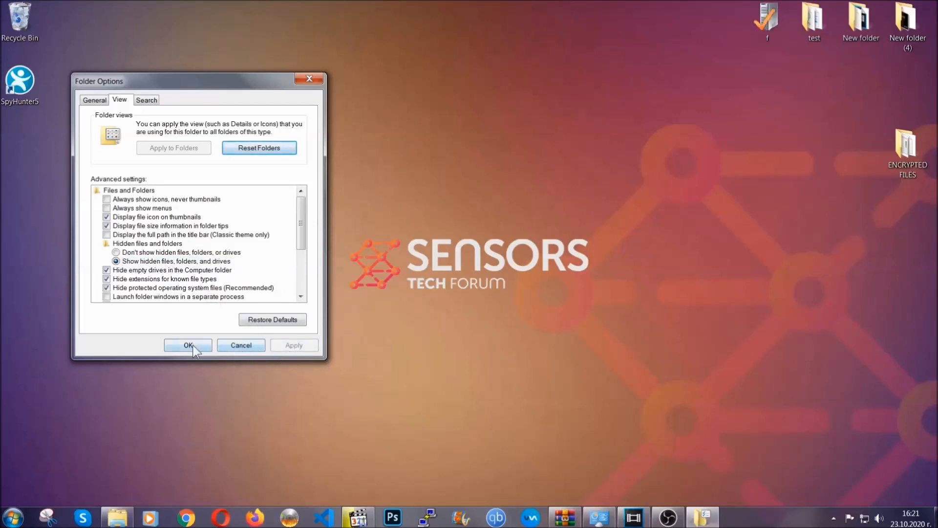
{"action": "left_click", "coordinate": [187, 345]}
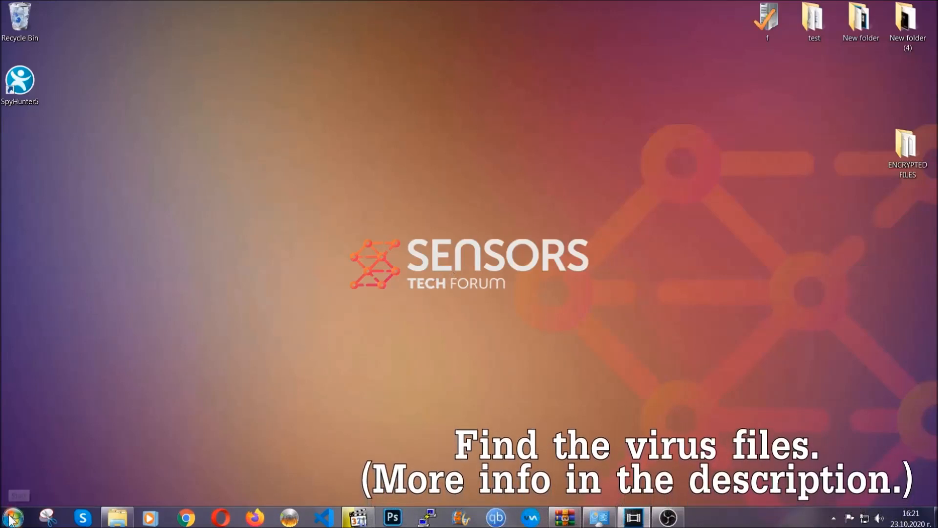
- Search Computer for fileextension:exe files named Example Virus Name
{"action": "left_click", "coordinate": [11, 516]}
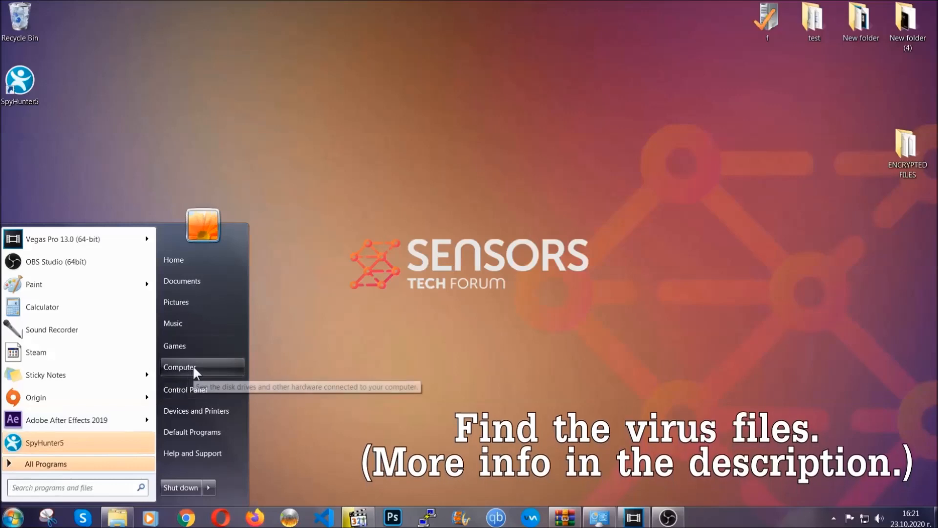
{"action": "left_click", "coordinate": [180, 366]}
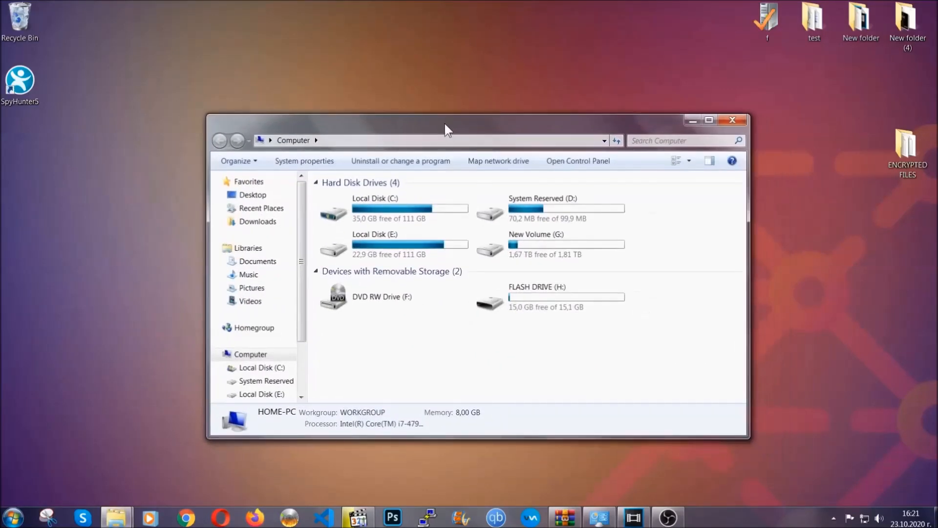
{"action": "left_click", "coordinate": [685, 140]}
{"action": "type", "text": "fileextension:exe E"}
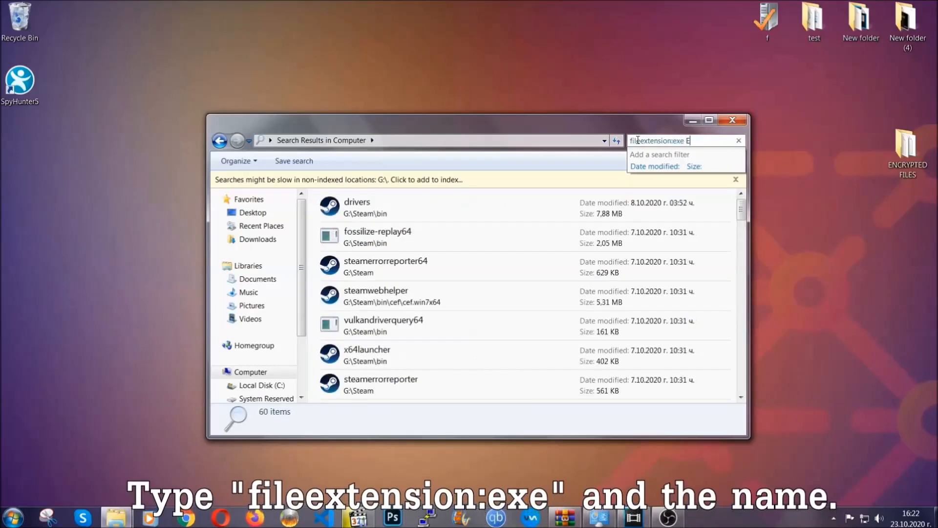
{"action": "type", "text": "xample Virus Name"}
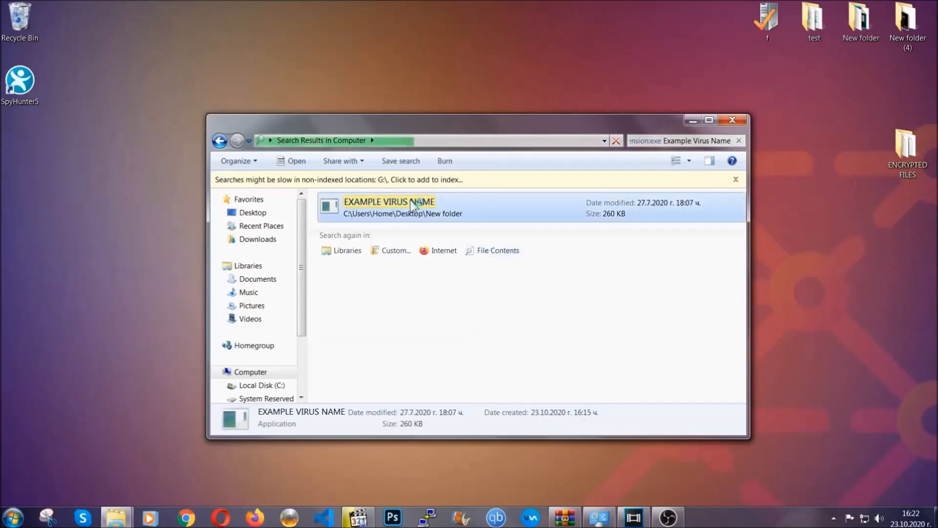
- Delete the found EXAMPLE VIRUS NAME executable to the Recycle Bin and close the search window
{"action": "right_click", "coordinate": [389, 206]}
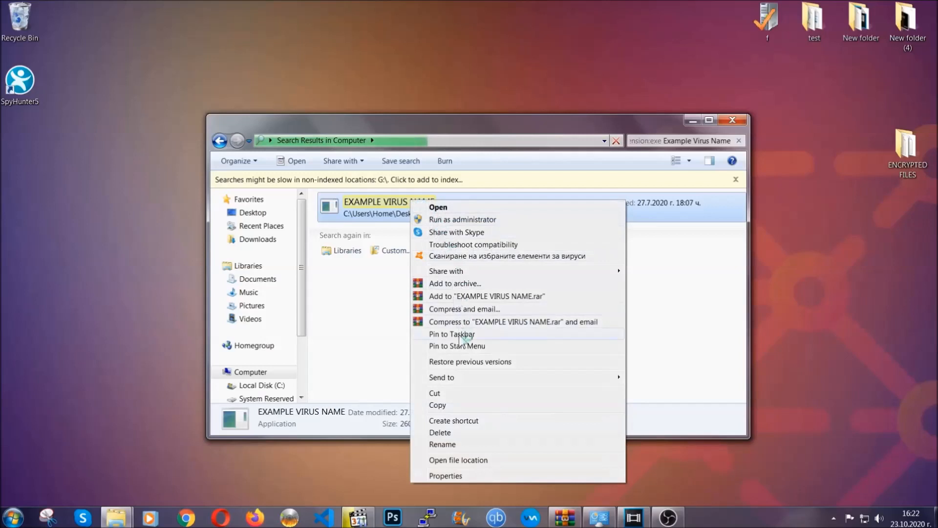
{"action": "left_click", "coordinate": [440, 432]}
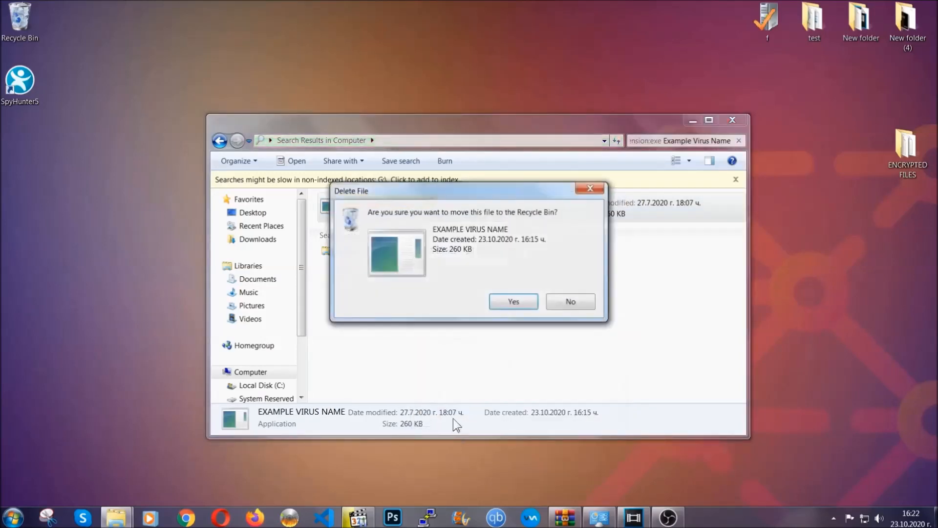
{"action": "left_click", "coordinate": [513, 301]}
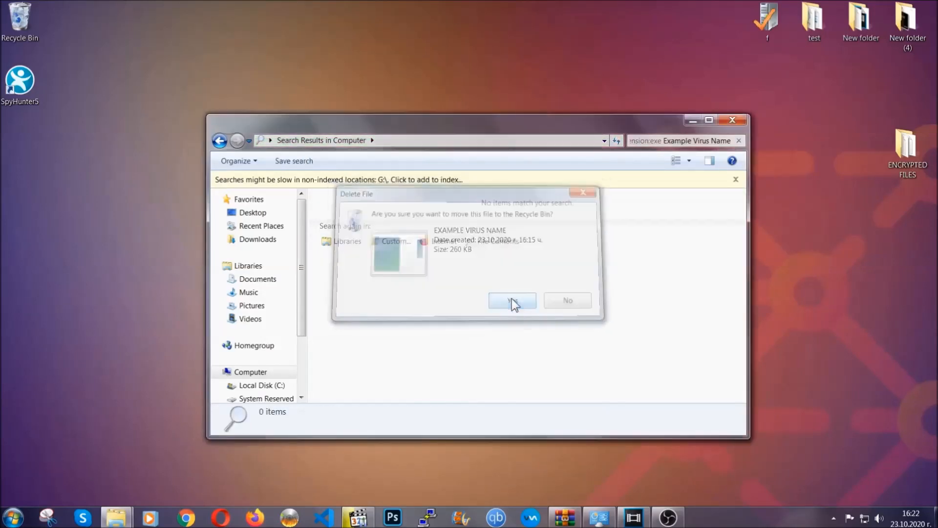
{"action": "left_click", "coordinate": [511, 300]}
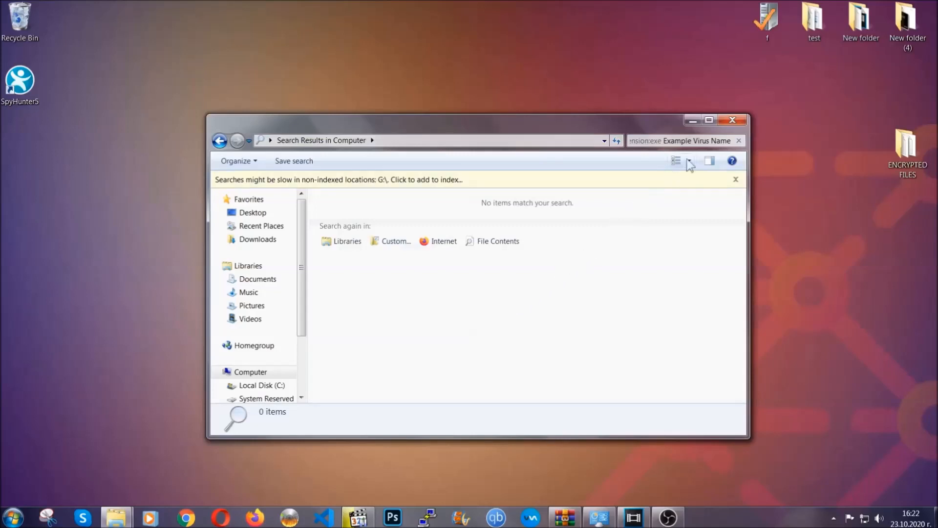
{"action": "left_click", "coordinate": [732, 119]}
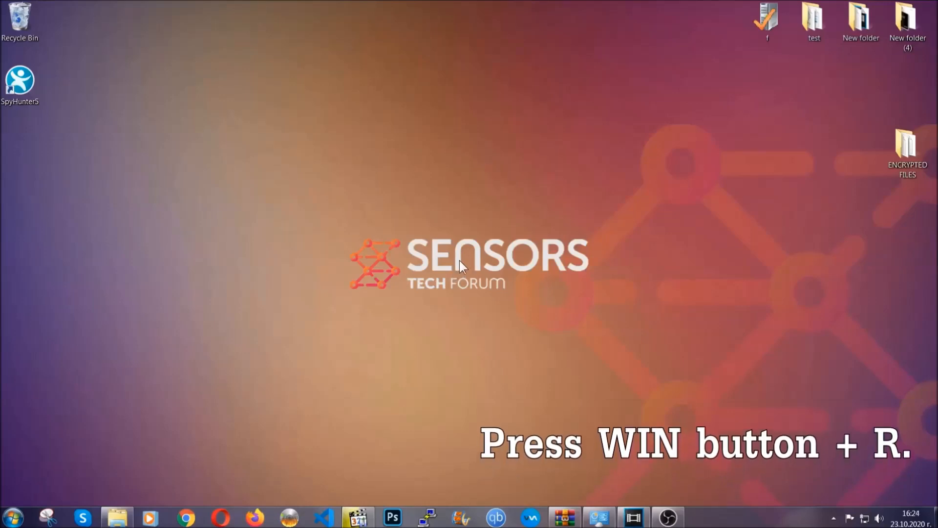
- Launch the Registry Editor by running REGEDIT from the Run box
{"action": "key", "text": "Win+r"}
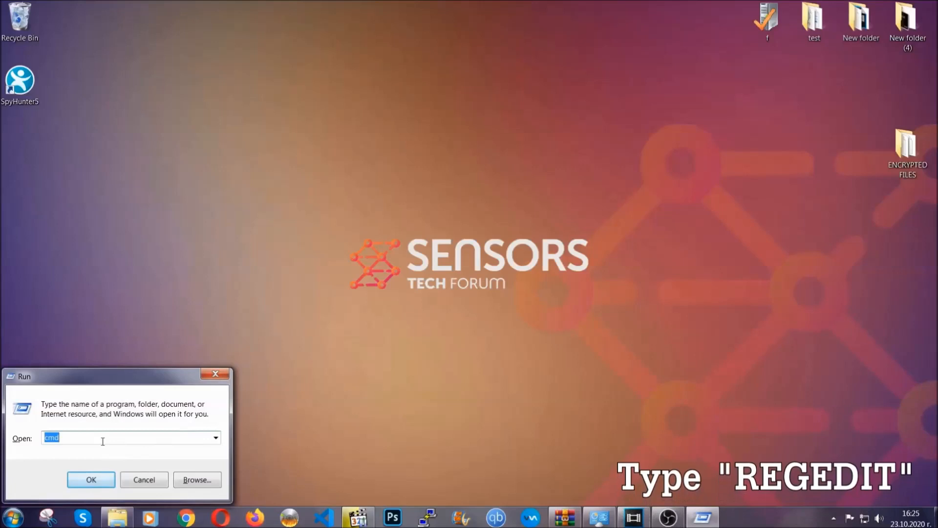
{"action": "type", "text": "REGEDIT"}
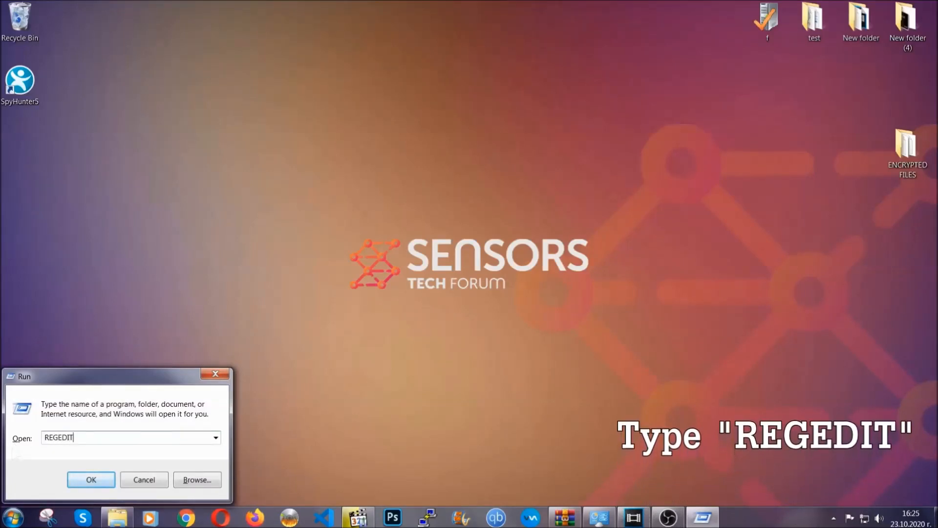
{"action": "left_click", "coordinate": [91, 479]}
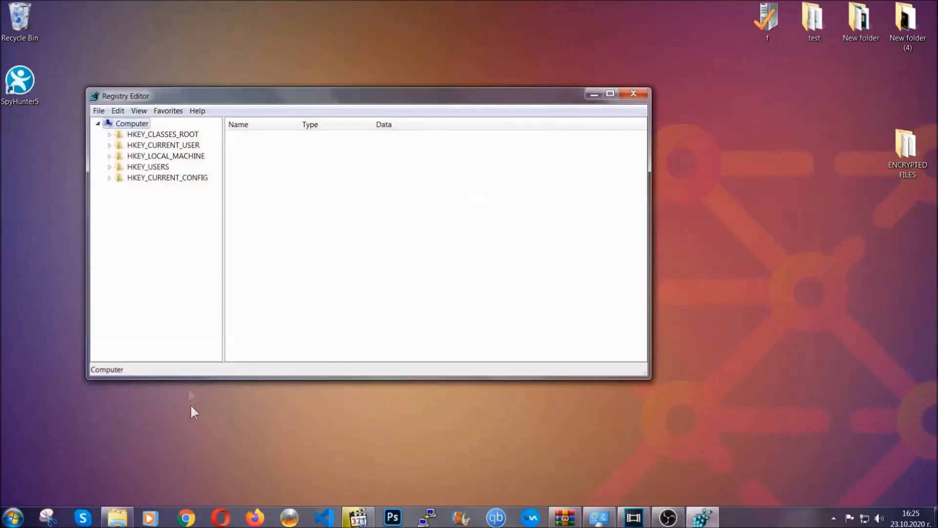
- Export the entire registry (range All) to a file named BACKUP on the Desktop
{"action": "left_click", "coordinate": [98, 110]}
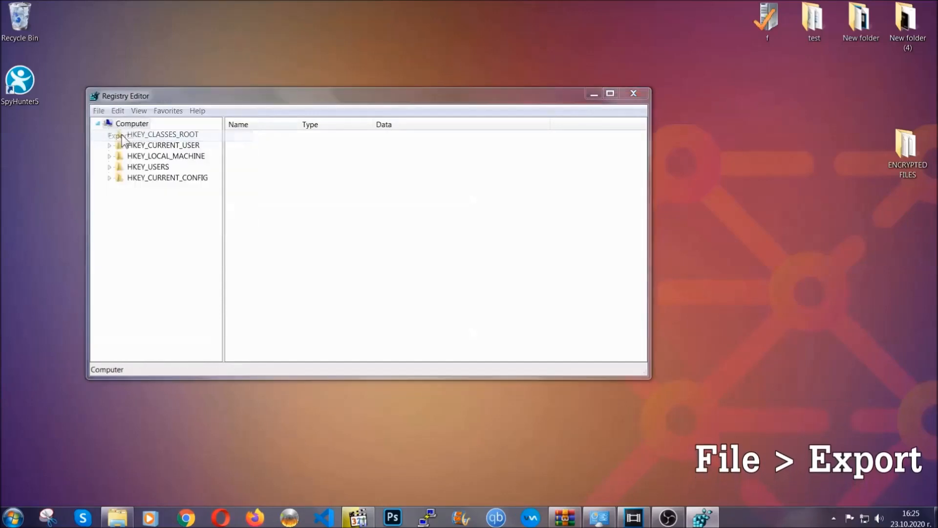
{"action": "left_click", "coordinate": [97, 110]}
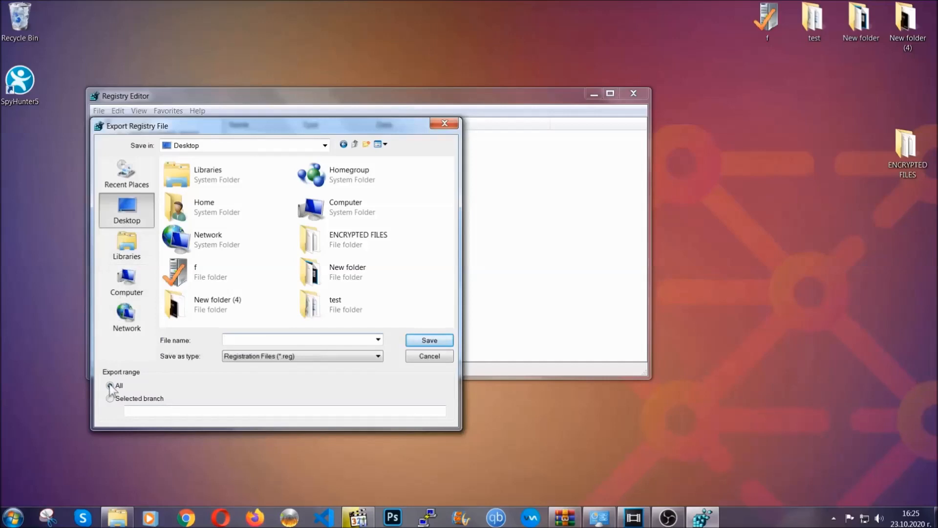
{"action": "left_click", "coordinate": [110, 385]}
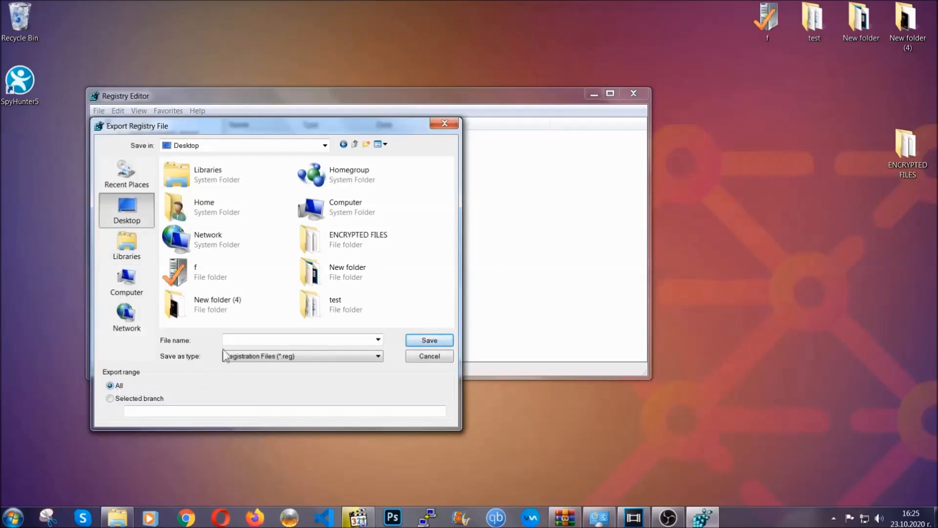
{"action": "type", "text": "BACKUP"}
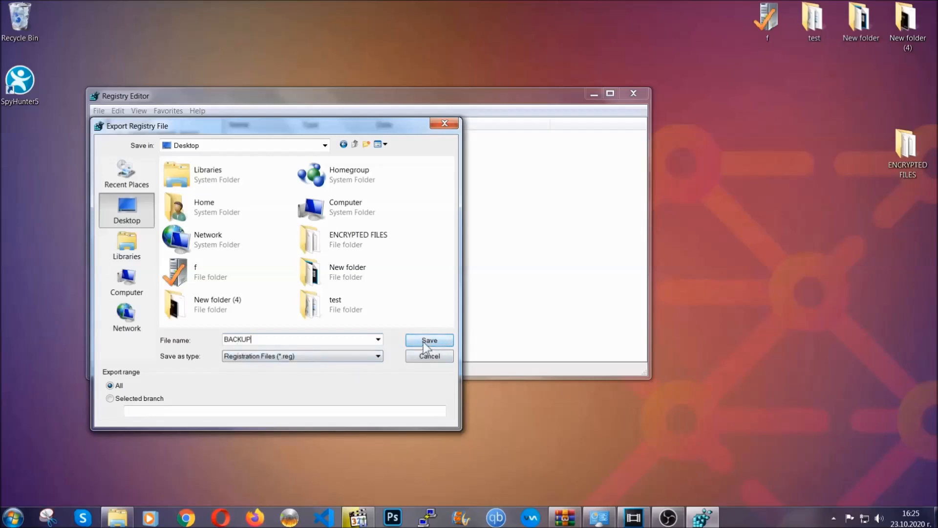
{"action": "left_click", "coordinate": [428, 340]}
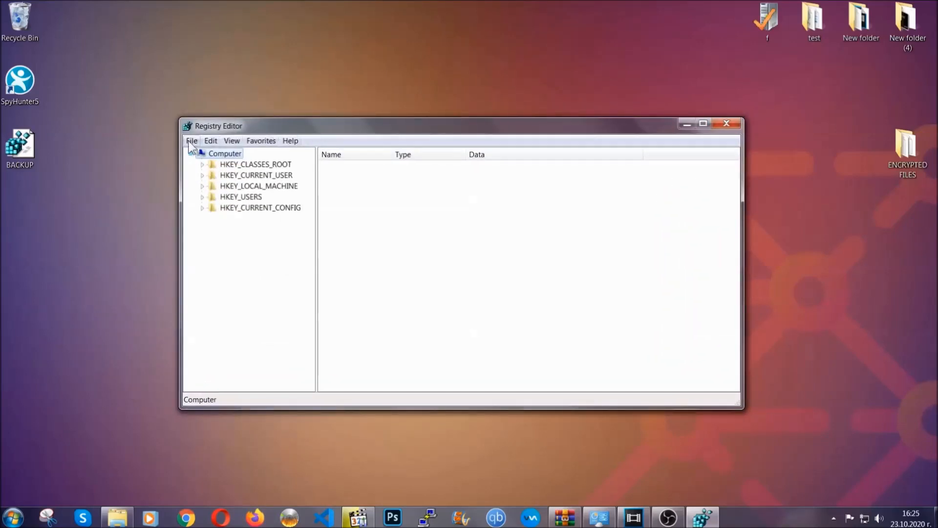
- Search HKEY_CURRENT_USER for RunOnce and land on the CurrentVersion Run key showing THE VIRUS value
{"action": "left_click", "coordinate": [191, 140]}
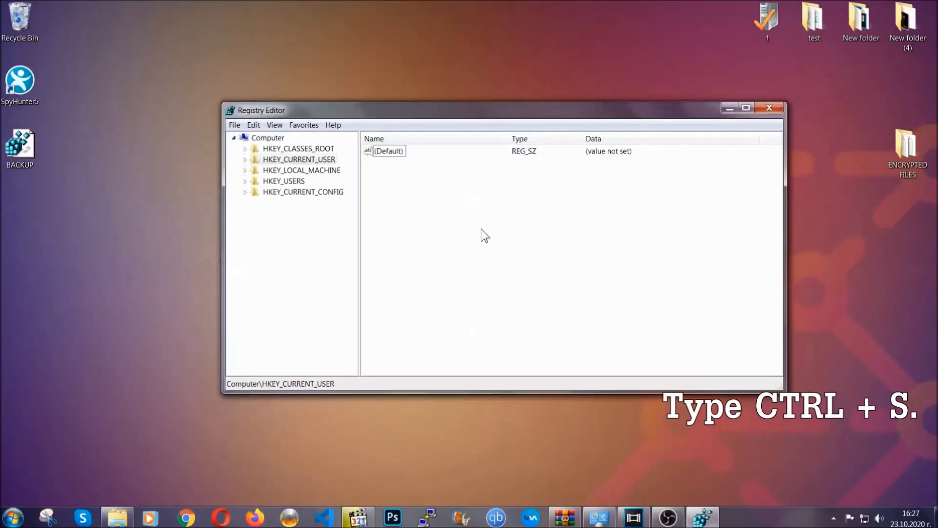
{"action": "key", "text": "ctrl+f"}
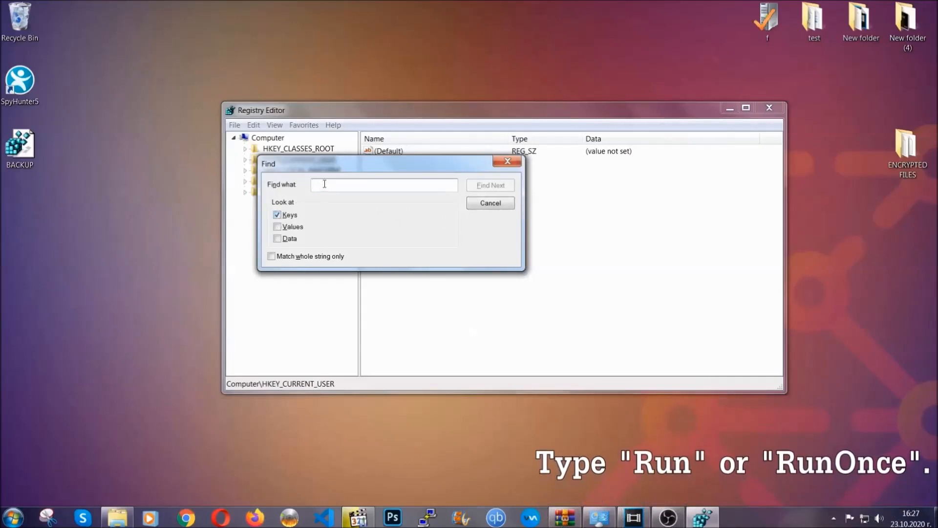
{"action": "type", "text": "RunOnce"}
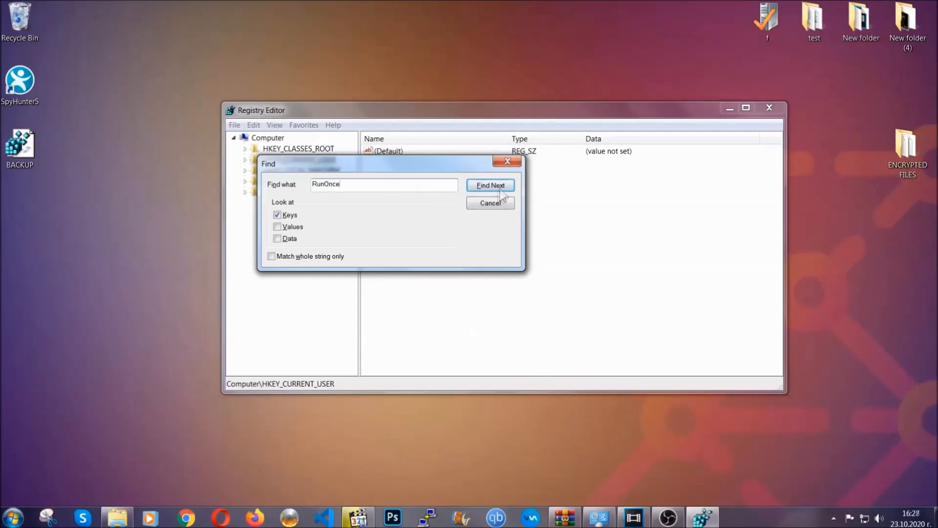
{"action": "left_click", "coordinate": [490, 185]}
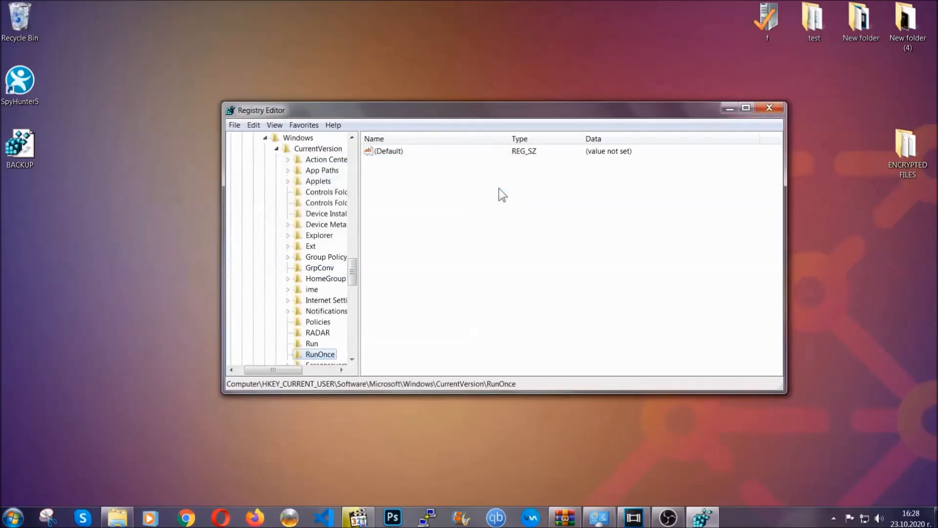
{"action": "scroll", "scroll_direction": "down", "scroll_amount": 3}
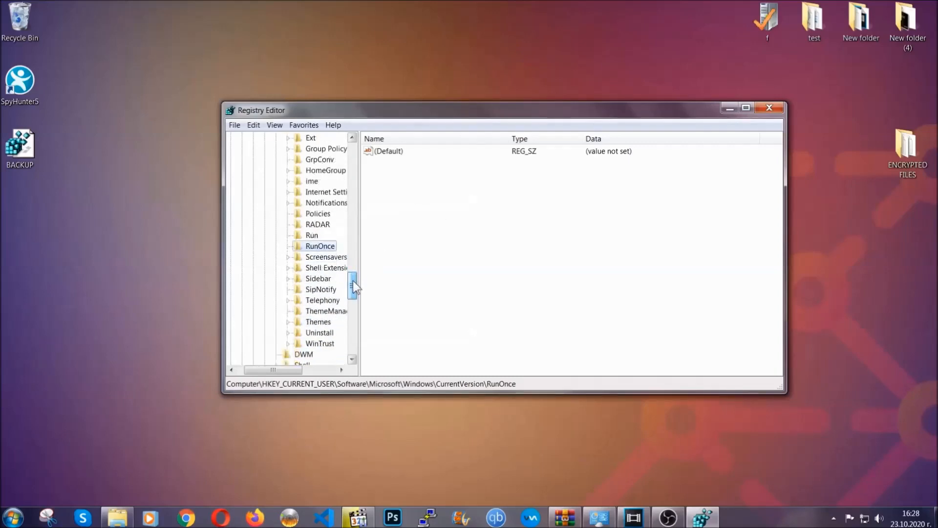
{"action": "left_click", "coordinate": [311, 235]}
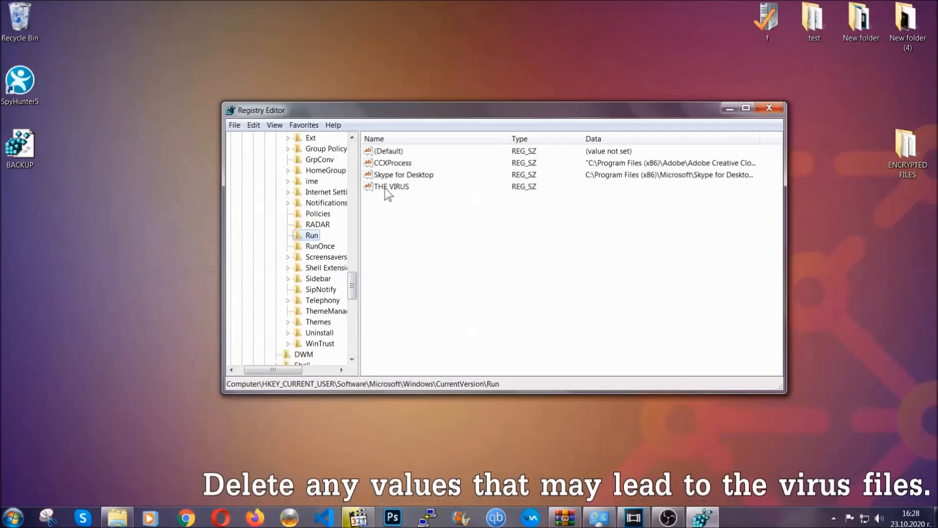
- Permanently delete THE VIRUS value from the Run key, confirming with Yes
{"action": "right_click", "coordinate": [390, 185]}
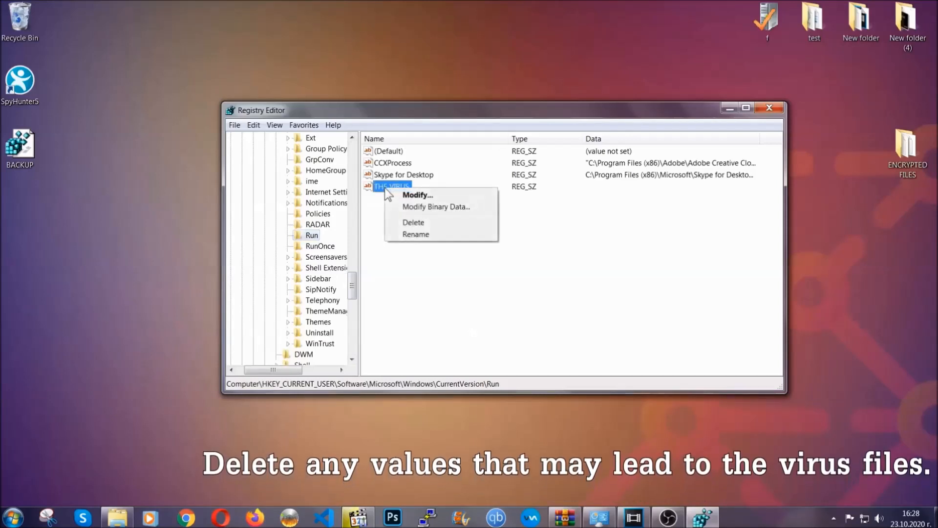
{"action": "left_click", "coordinate": [413, 222]}
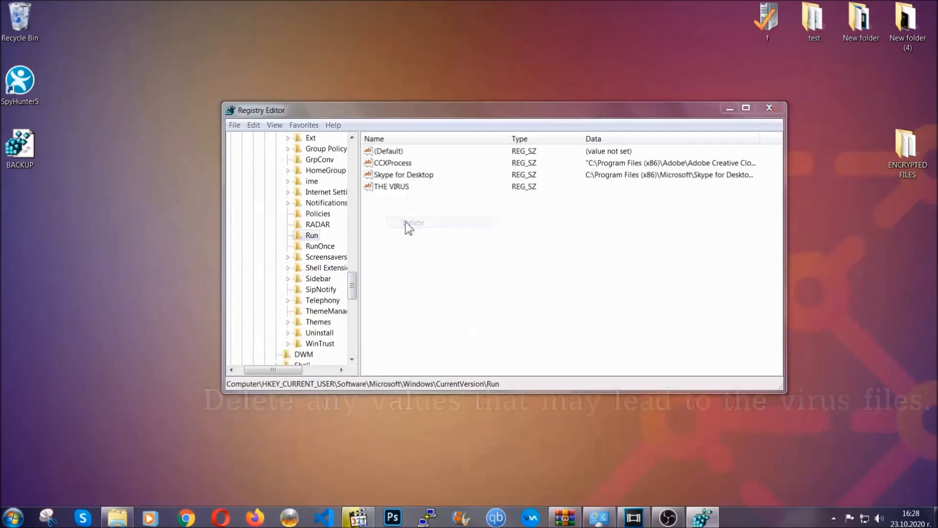
{"action": "left_click", "coordinate": [413, 222]}
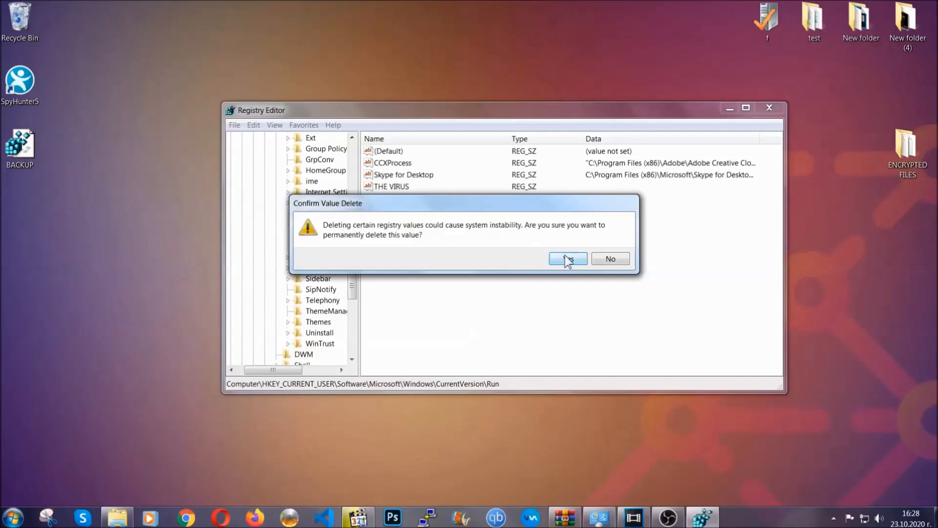
{"action": "left_click", "coordinate": [567, 258]}
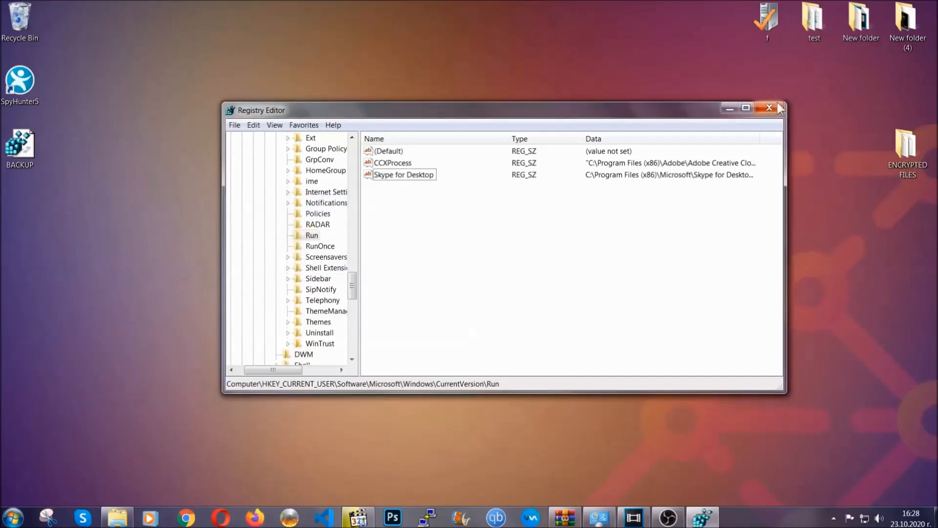
- Close Registry Editor and bring the browser with the recovery article forward
{"action": "left_click", "coordinate": [769, 108]}
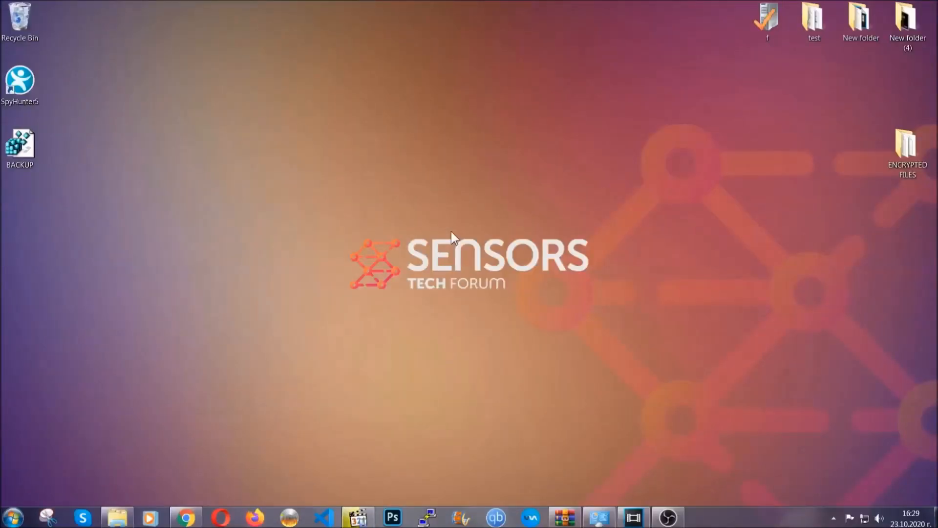
{"action": "mouse_move", "coordinate": [281, 368]}
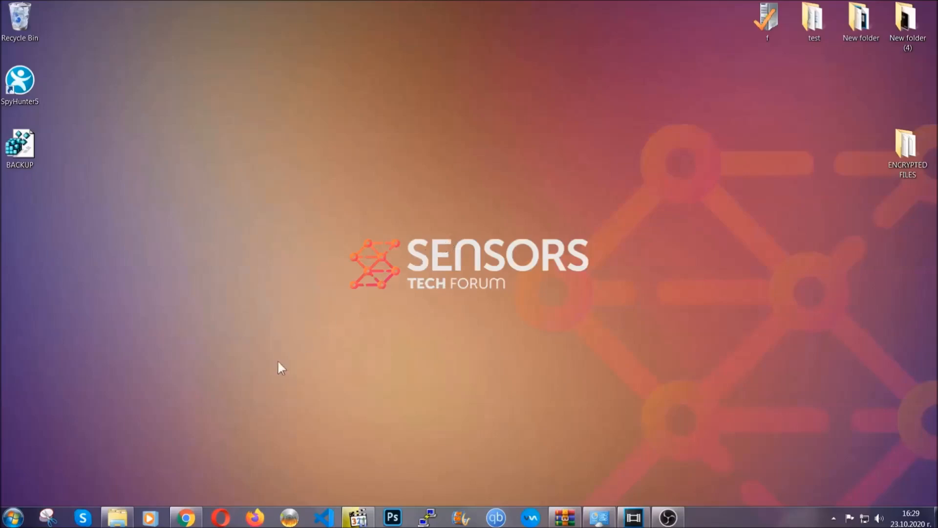
{"action": "left_click", "coordinate": [186, 516]}
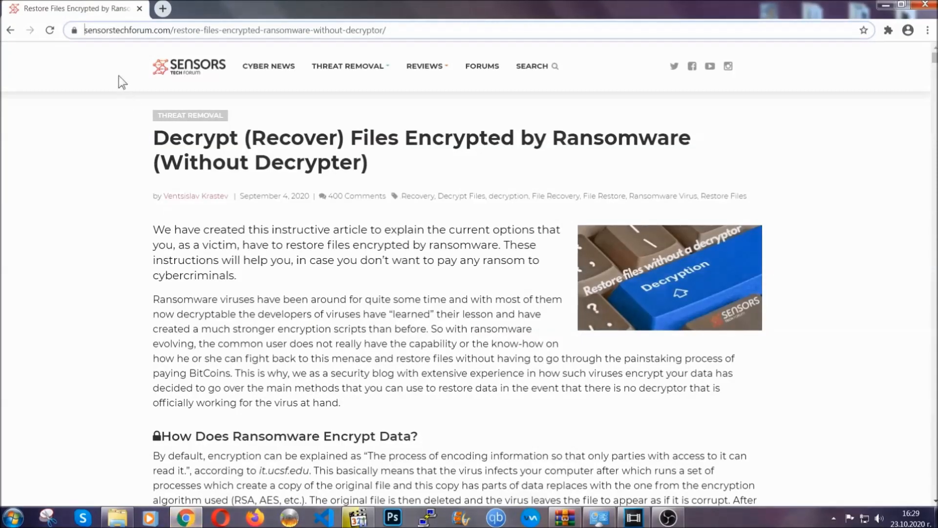
- Select the recovery article's full web address in Chrome
{"action": "left_click", "coordinate": [240, 31]}
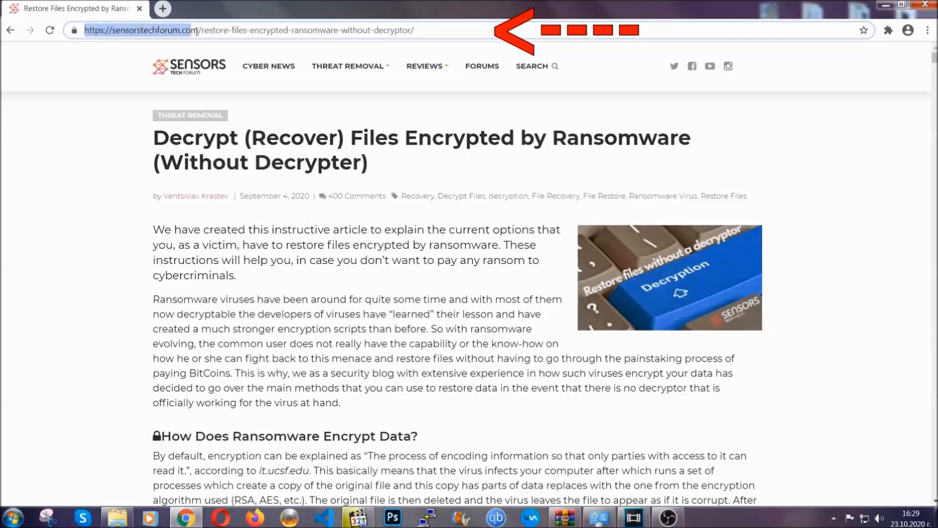
{"action": "left_click", "coordinate": [251, 31]}
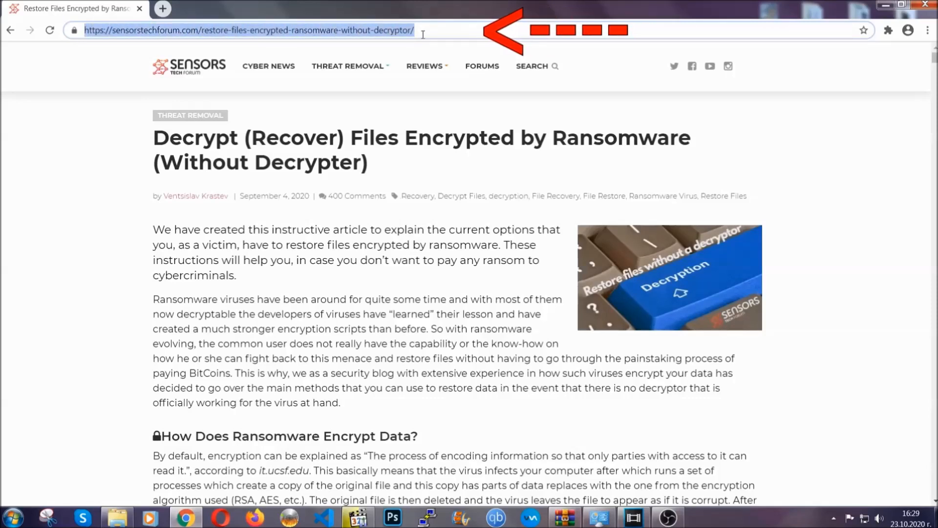
{"action": "left_click", "coordinate": [425, 65]}
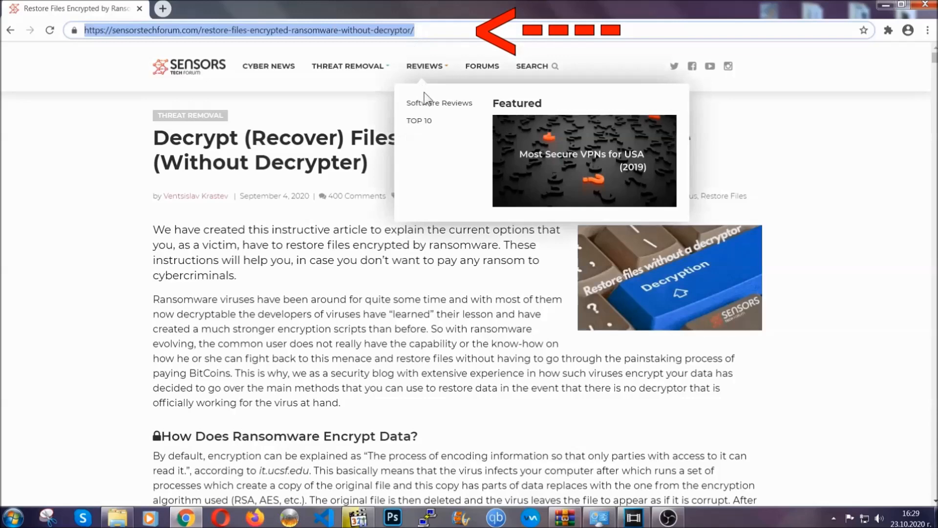
- Reach the article's restore-methods list and expand Method 2, Restore Data via Windows Backup
{"action": "scroll", "scroll_direction": "down", "scroll_amount": 3}
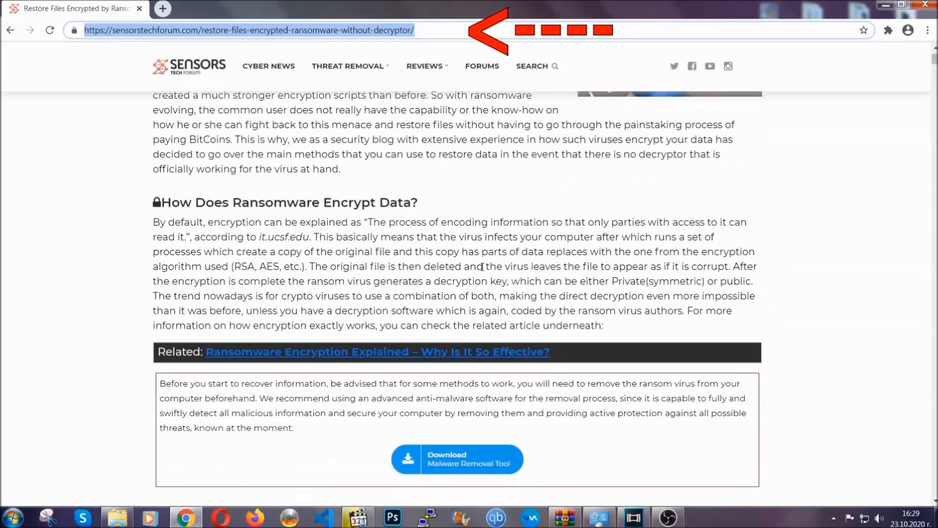
{"action": "scroll", "scroll_direction": "down", "scroll_amount": 3}
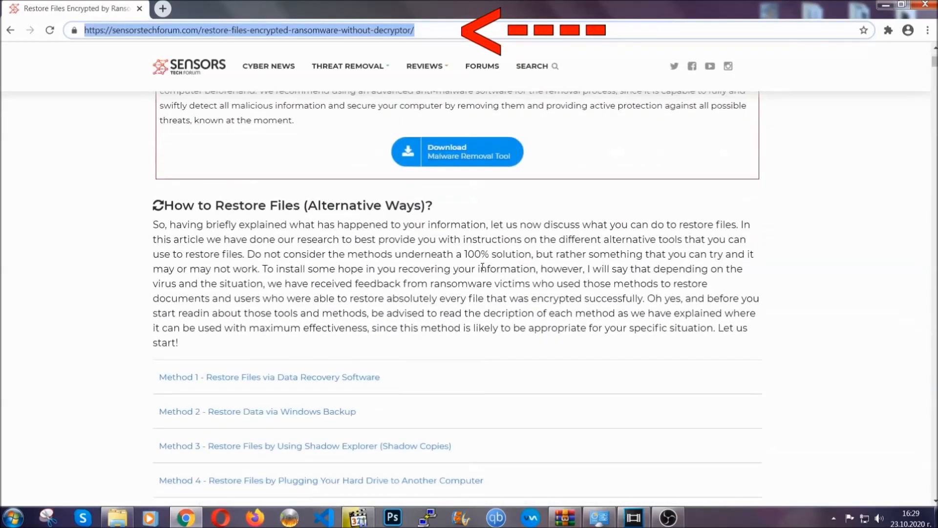
{"action": "scroll", "scroll_direction": "down", "scroll_amount": 3}
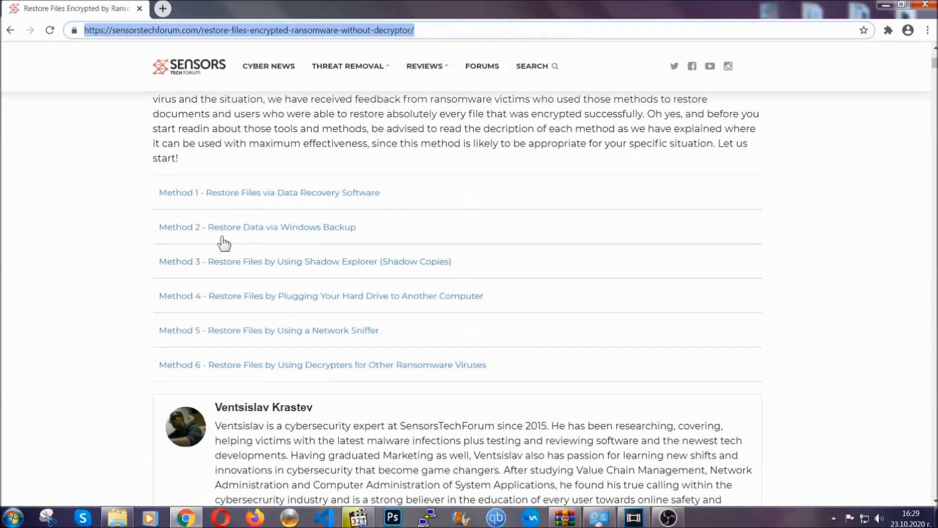
{"action": "mouse_move", "coordinate": [316, 270]}
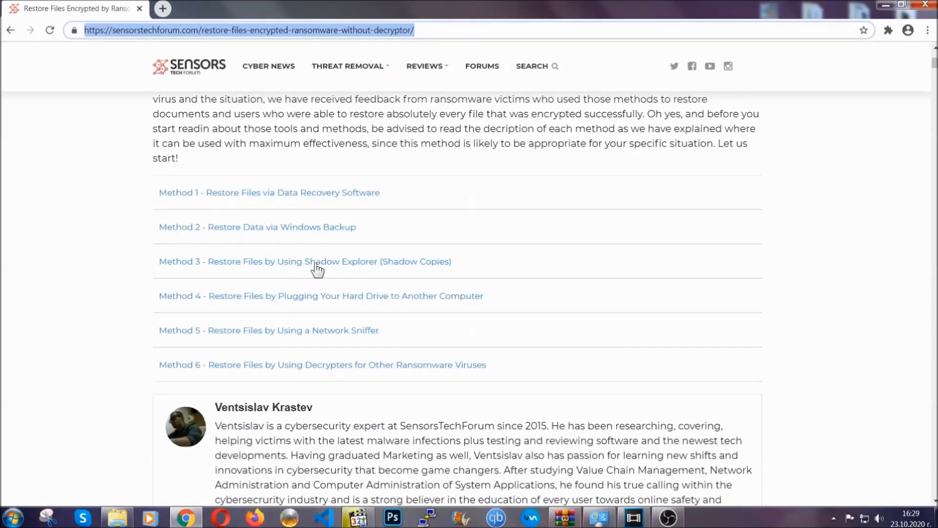
{"action": "mouse_move", "coordinate": [337, 310]}
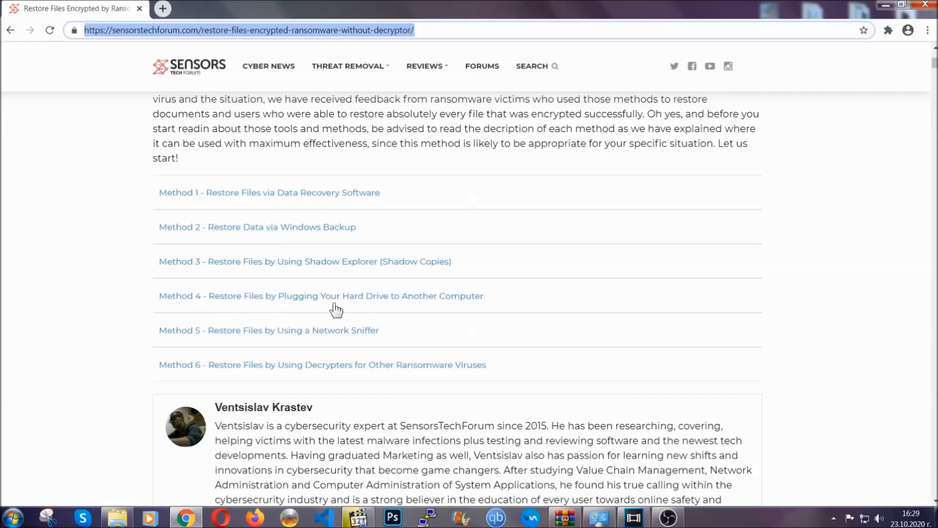
{"action": "left_click", "coordinate": [257, 226]}
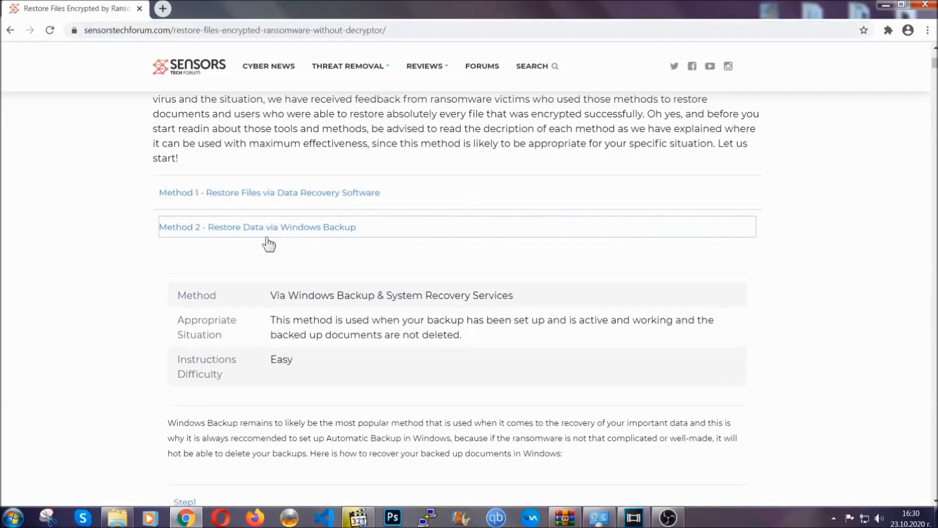
- Highlight the Windows Backup method summary and expand its first step, entering ms-settings:windowsupdate
{"action": "left_click_drag", "start_coordinate": [273, 293], "coordinate": [335, 372]}
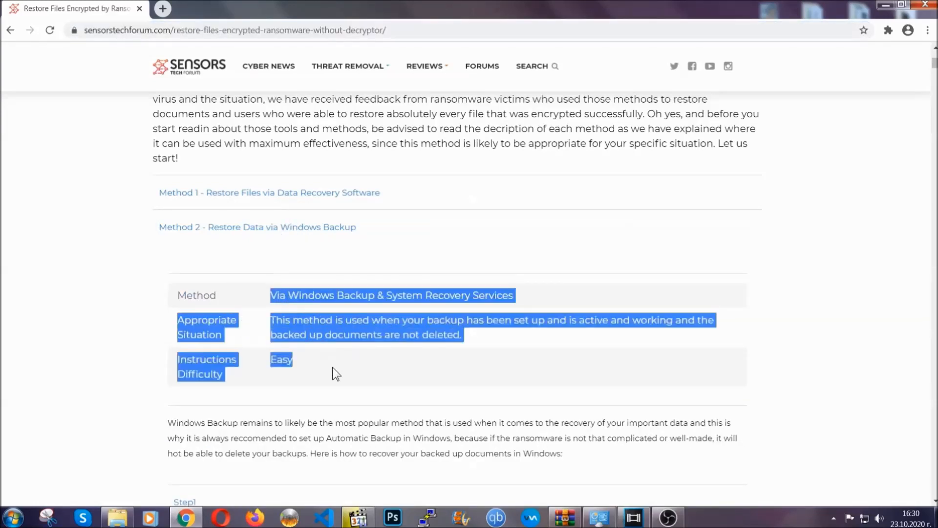
{"action": "scroll", "scroll_direction": "down", "scroll_amount": 3}
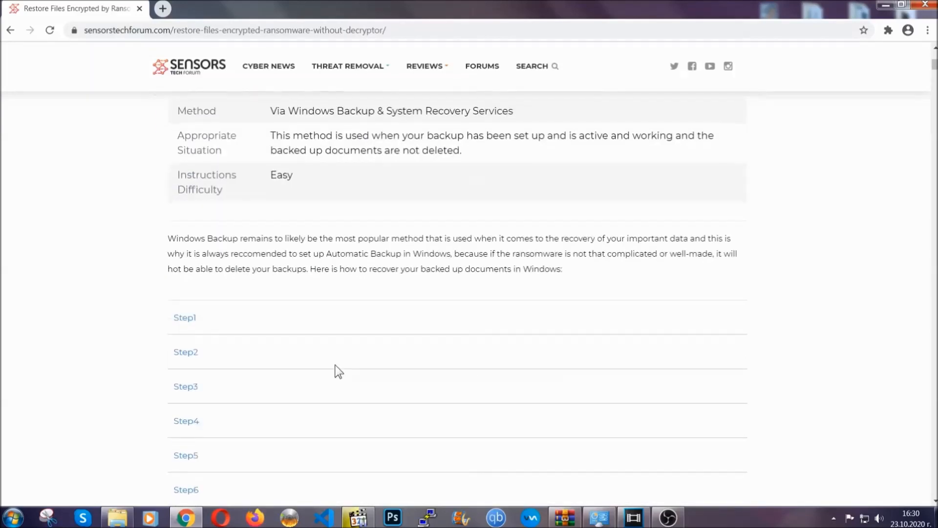
{"action": "left_click", "coordinate": [185, 317]}
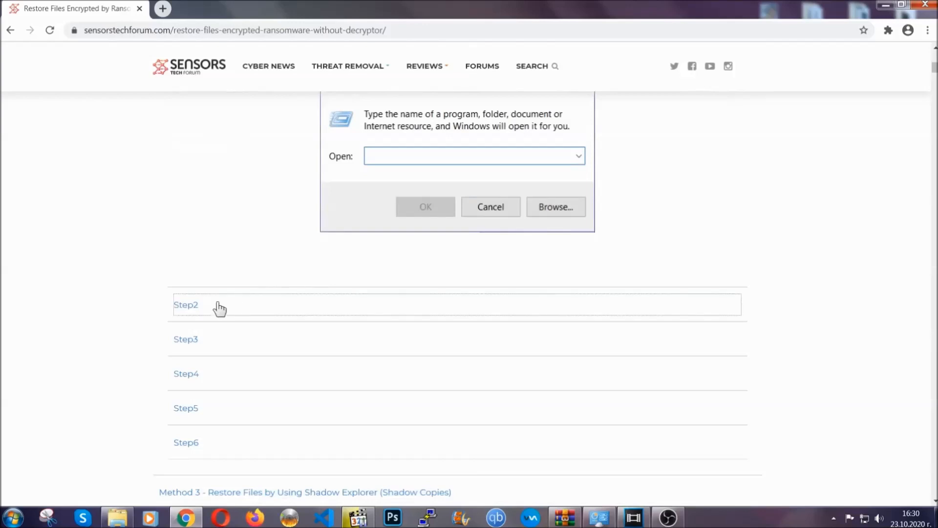
{"action": "type", "text": "ms-settings:windowsupdate"}
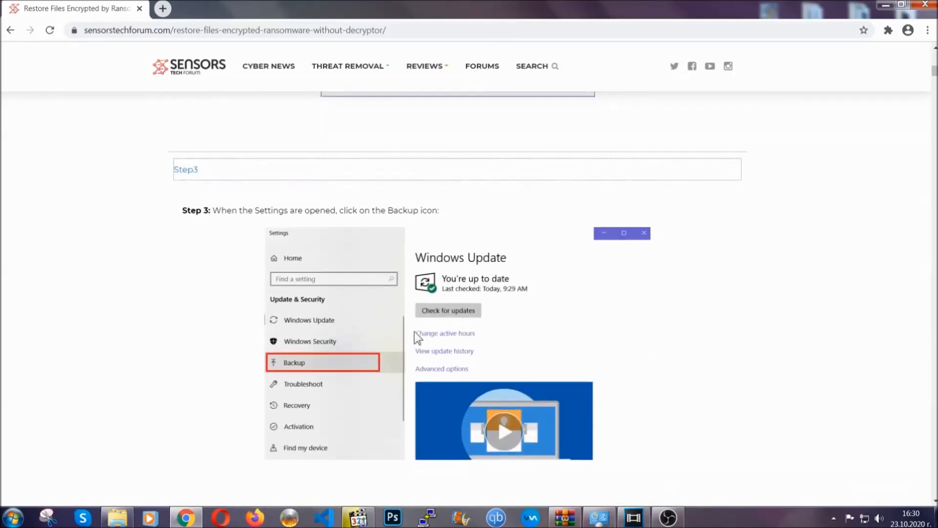
- Scroll through the expanded steps down to the 'How Does Ransomware Encrypt Data?' section and back
{"action": "scroll", "scroll_direction": "down", "scroll_amount": 3}
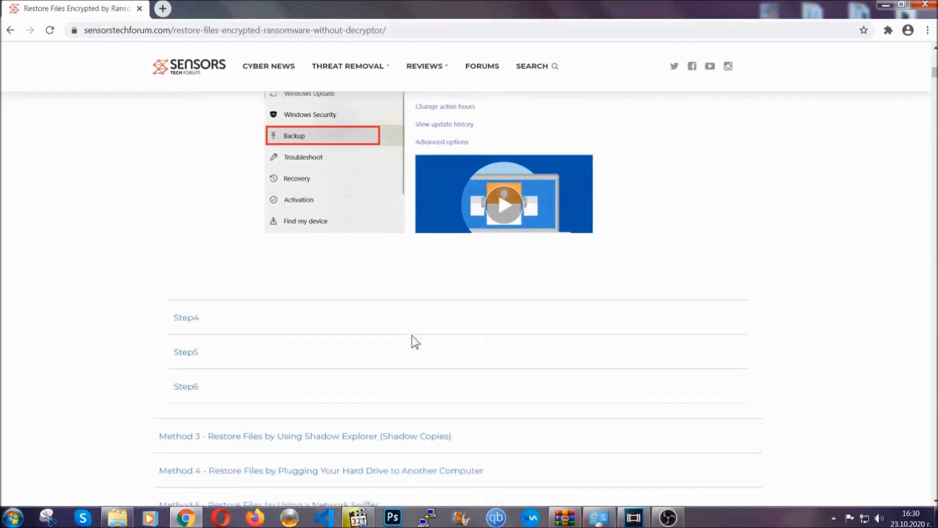
{"action": "scroll", "scroll_direction": "down", "scroll_amount": 3}
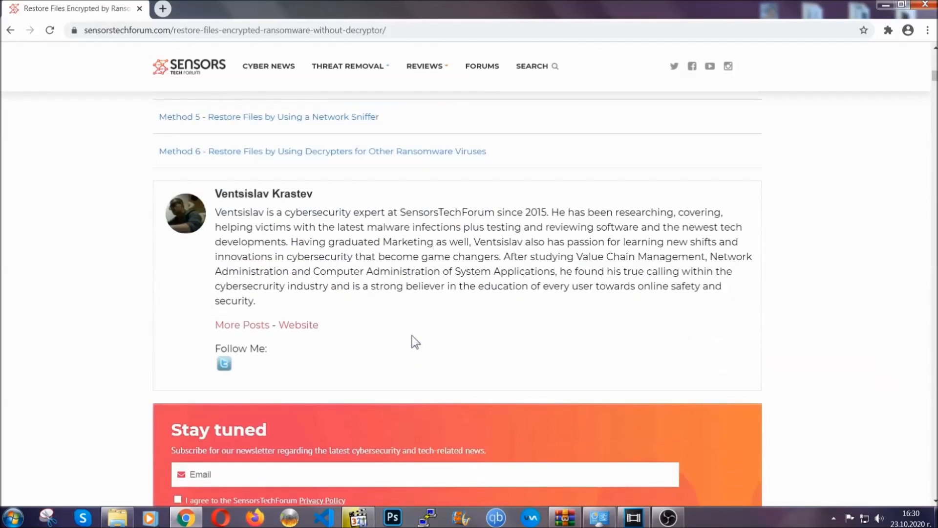
{"action": "scroll", "scroll_direction": "up", "scroll_amount": 3}
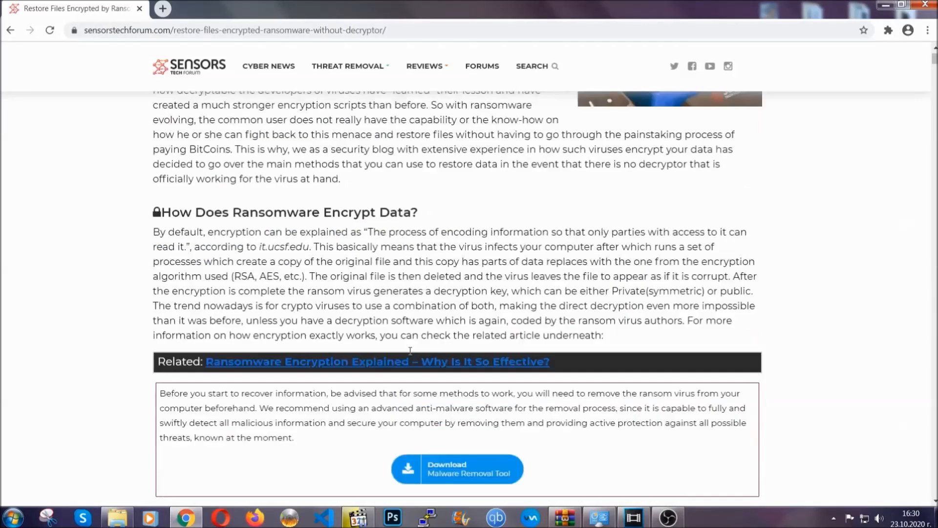